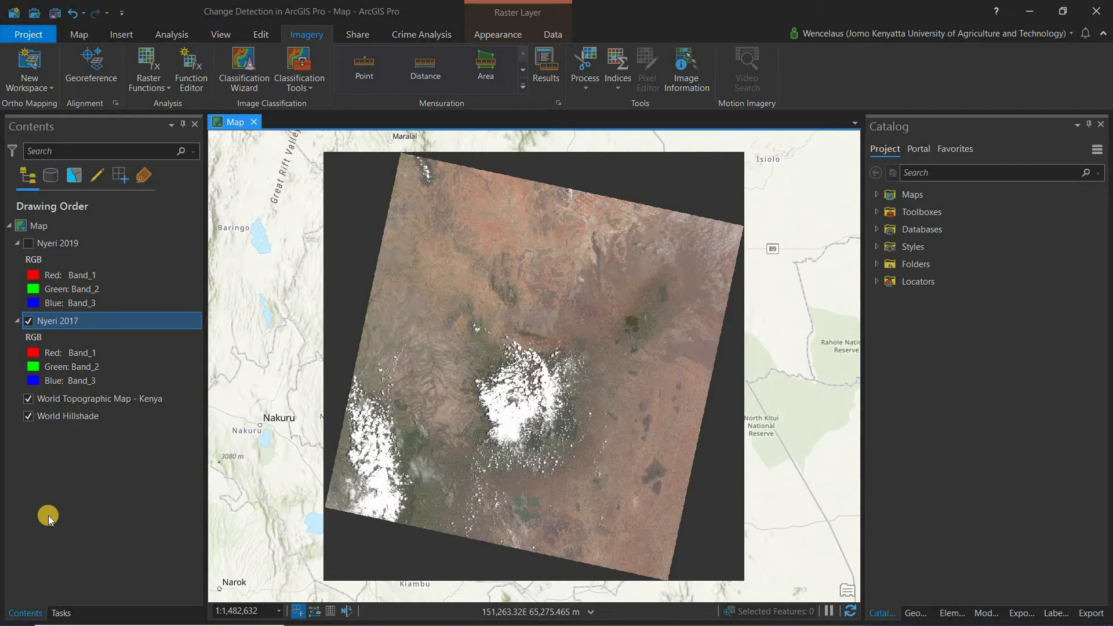
mouse_move(102, 594)
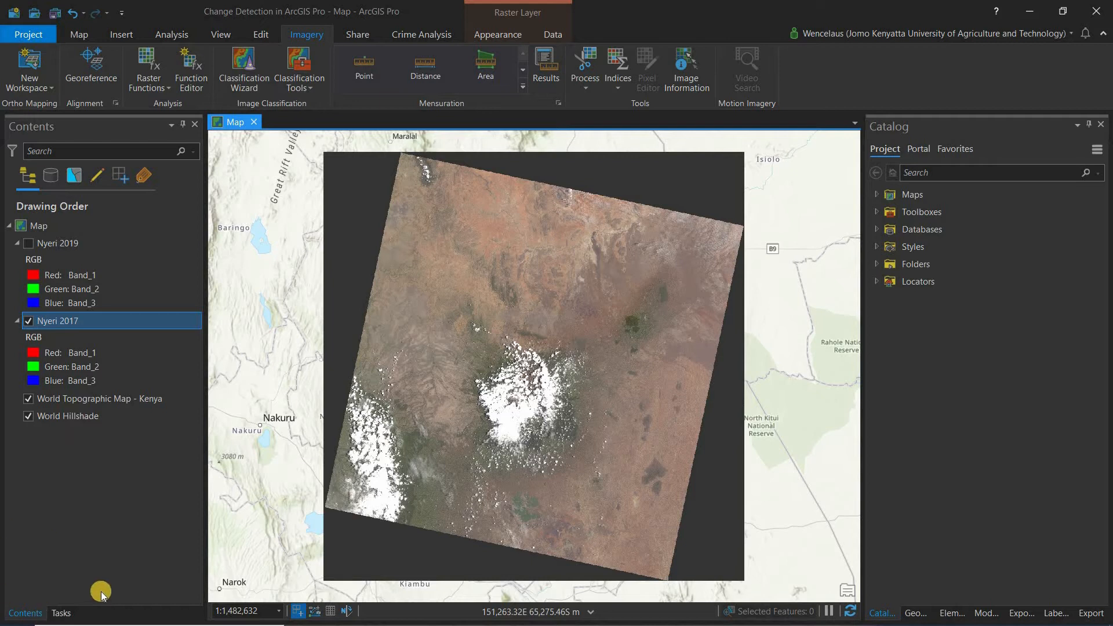
mouse_move(138, 438)
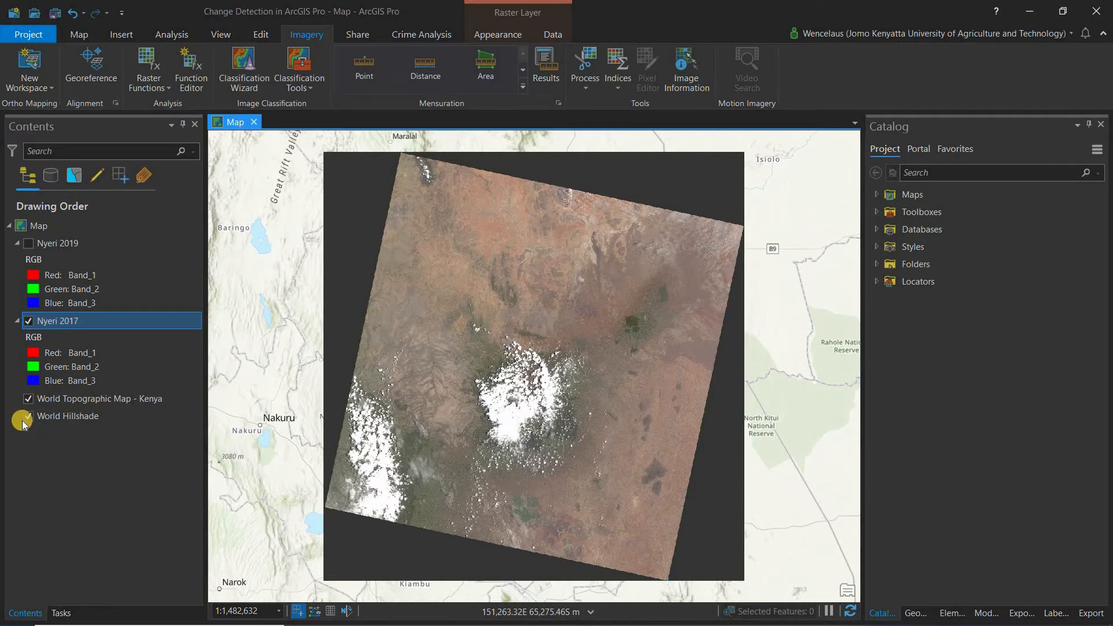
Toggle the Nyeri 2019 image on and off to compare it with 2017
left_click(27, 244)
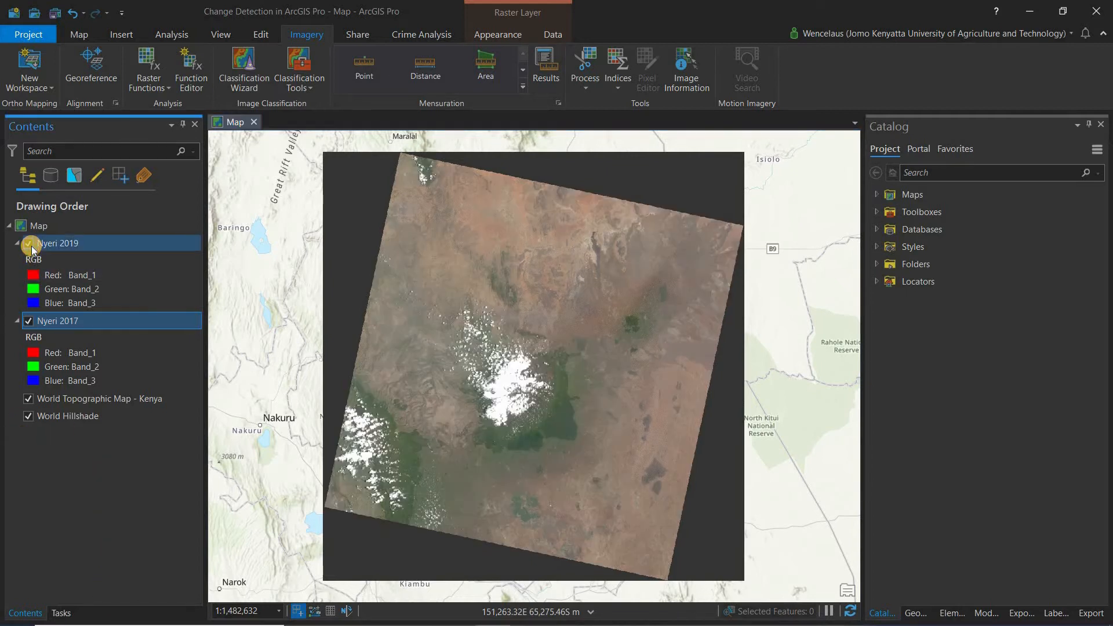
left_click(29, 244)
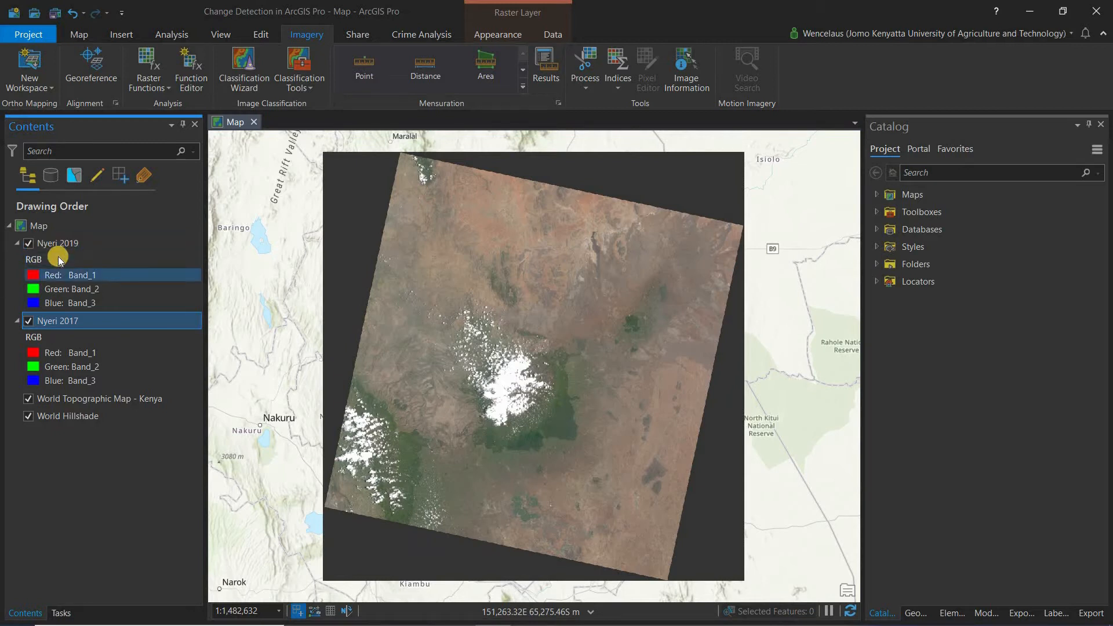
left_click(33, 259)
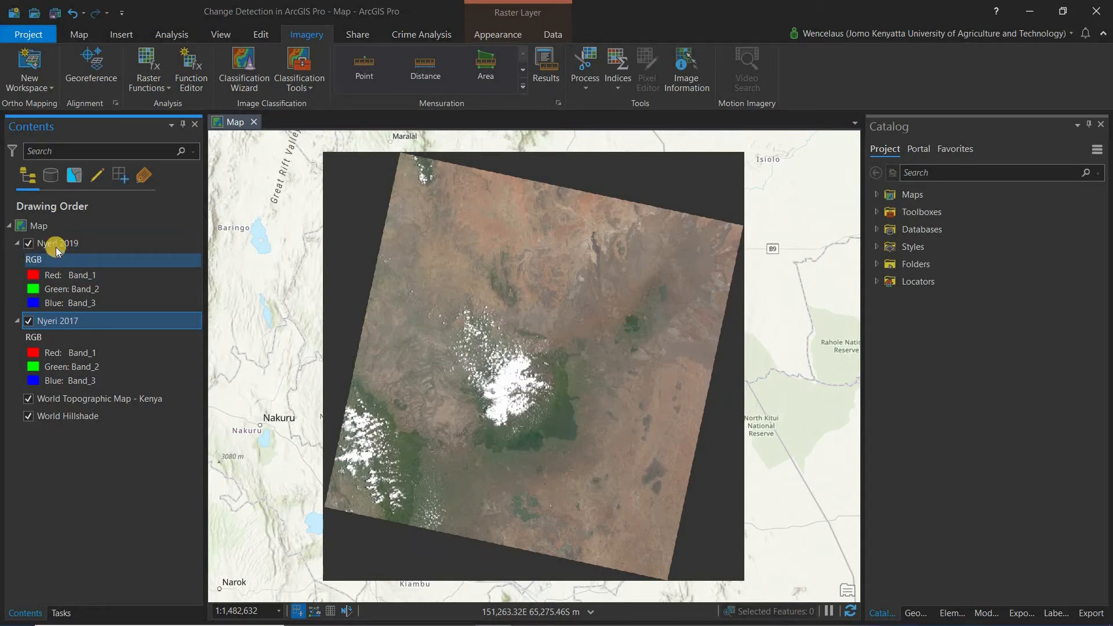
left_click(28, 243)
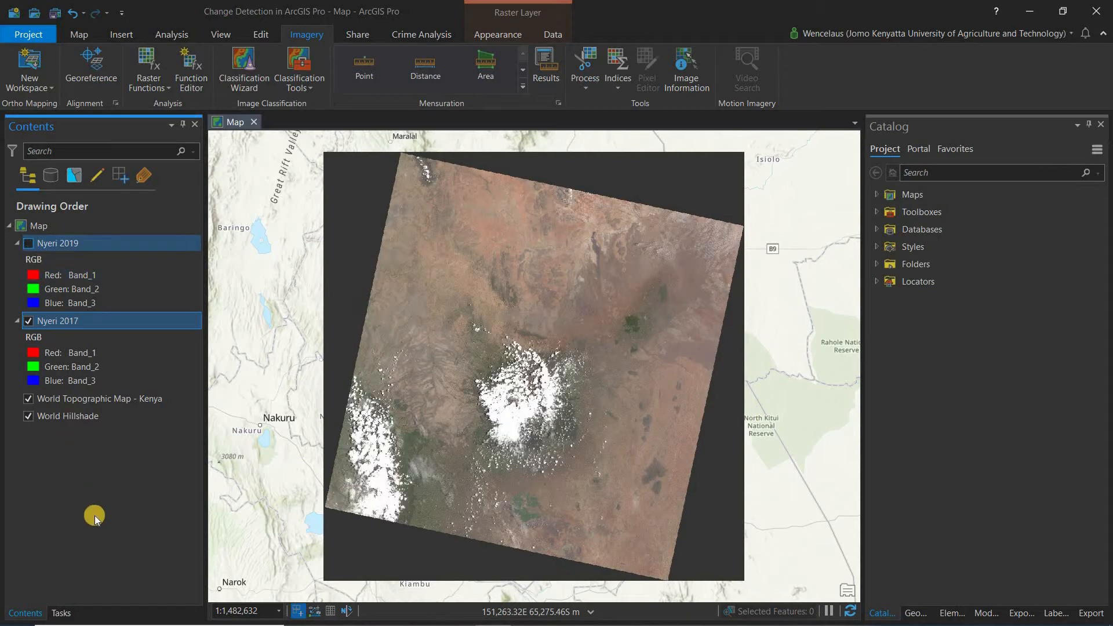
left_click(28, 243)
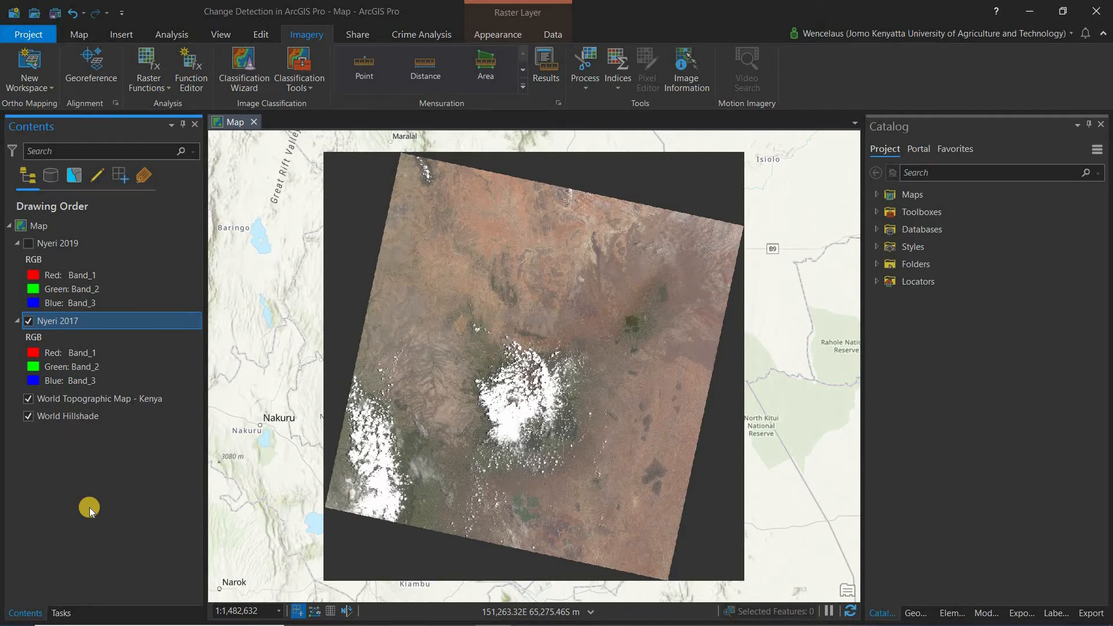
mouse_move(222, 330)
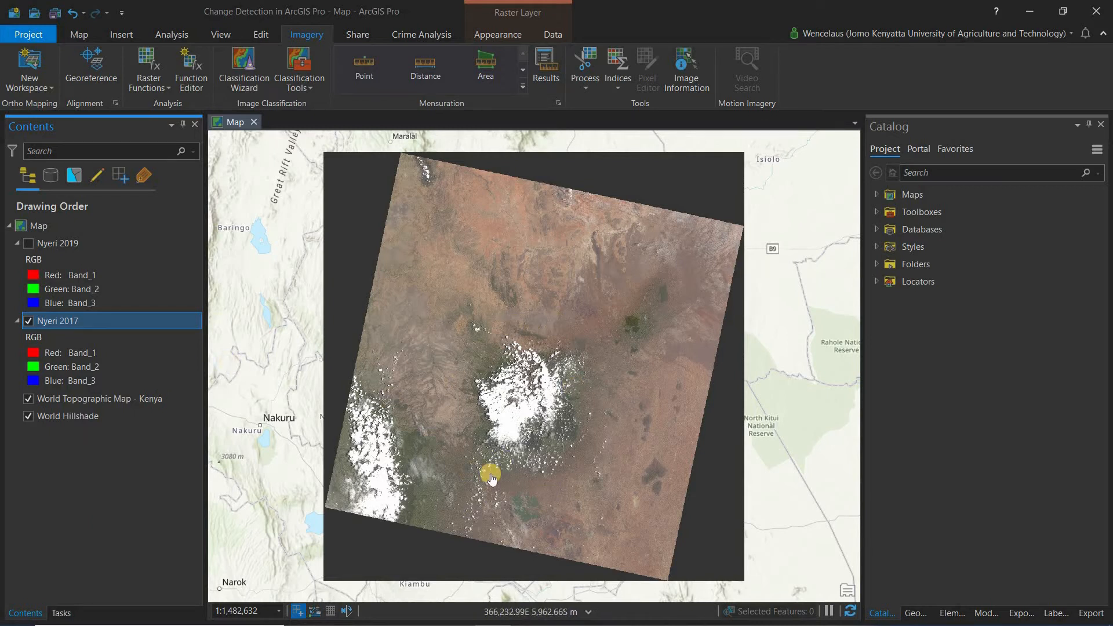
mouse_move(492, 475)
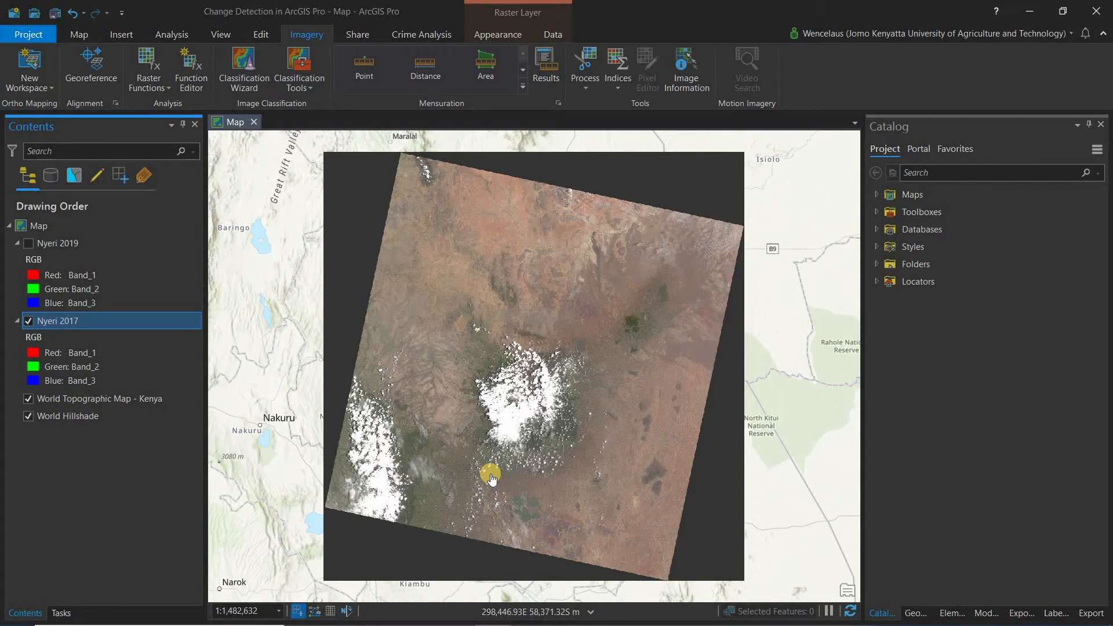
mouse_move(435, 392)
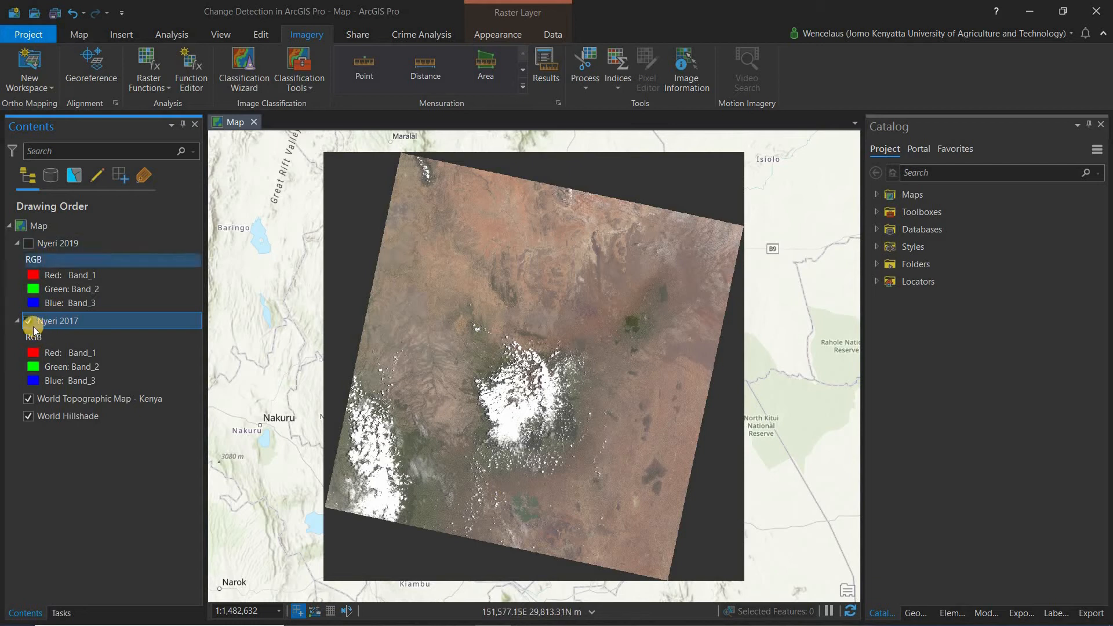
mouse_move(28, 310)
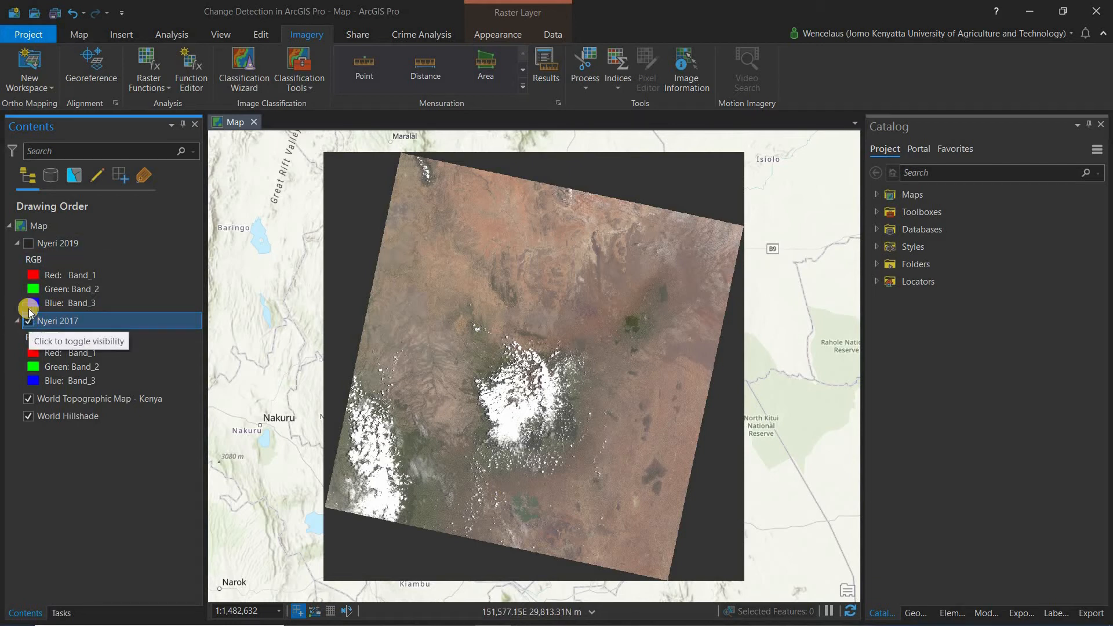
left_click(28, 242)
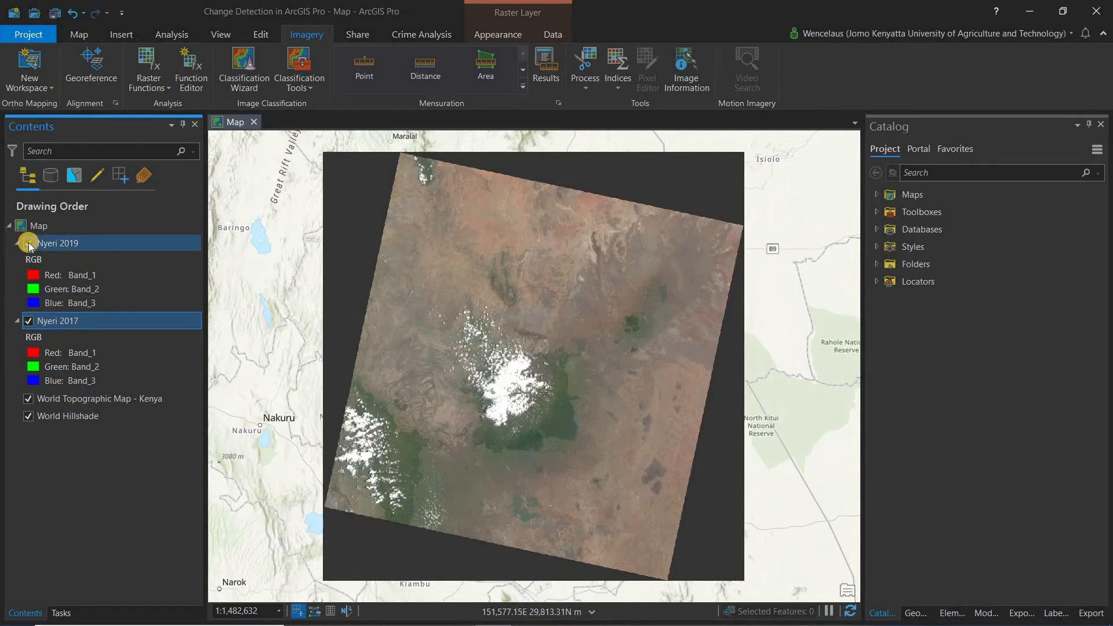
left_click(28, 243)
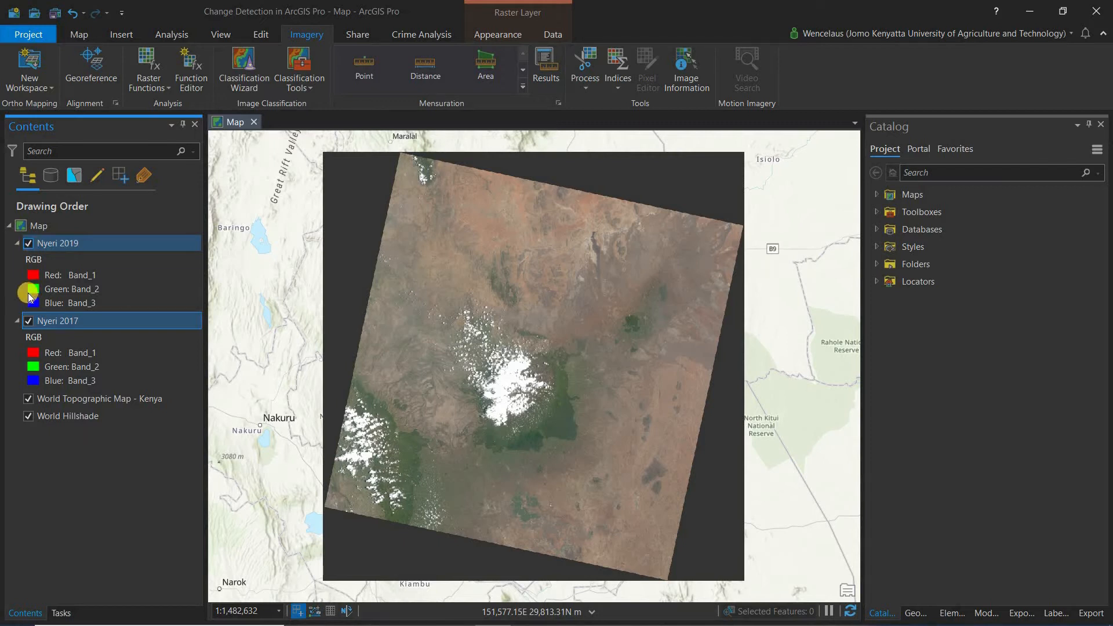
left_click(28, 243)
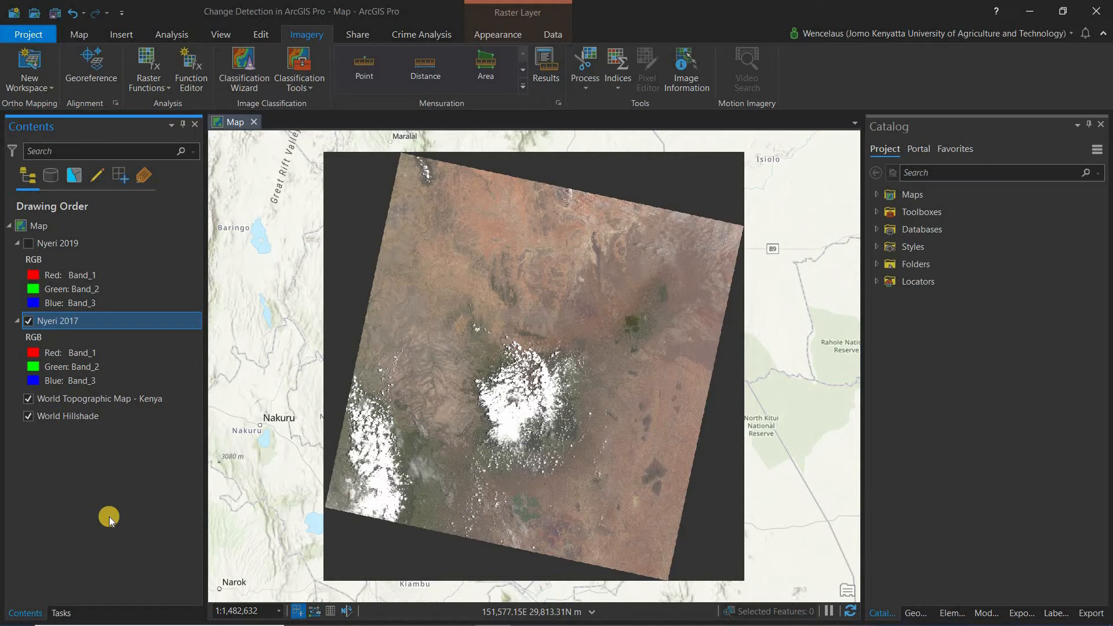
mouse_move(118, 276)
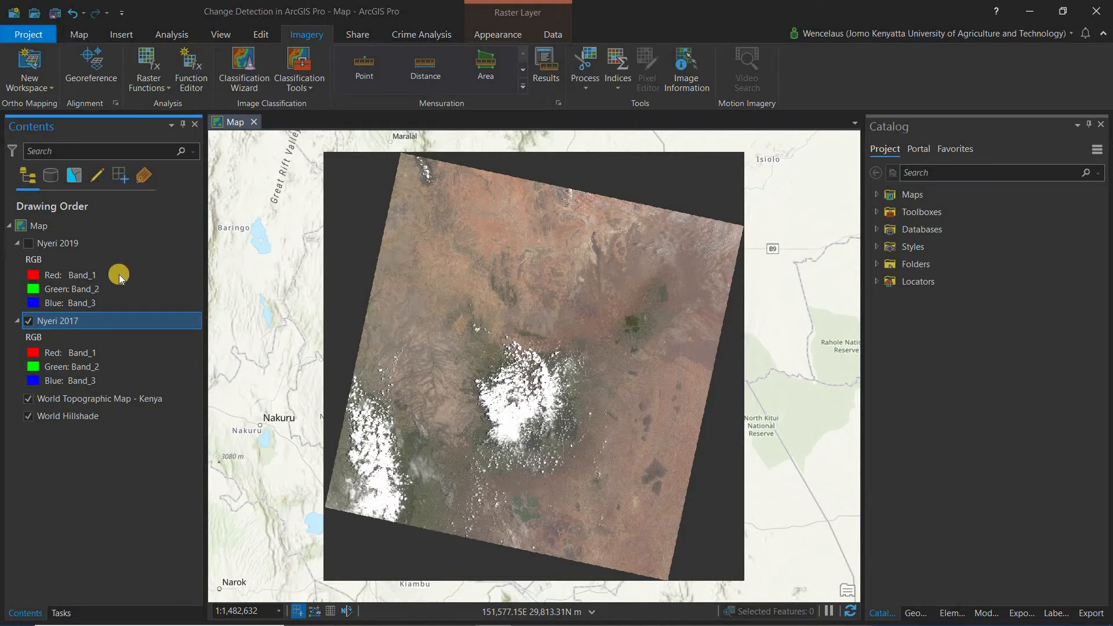
mouse_move(80, 487)
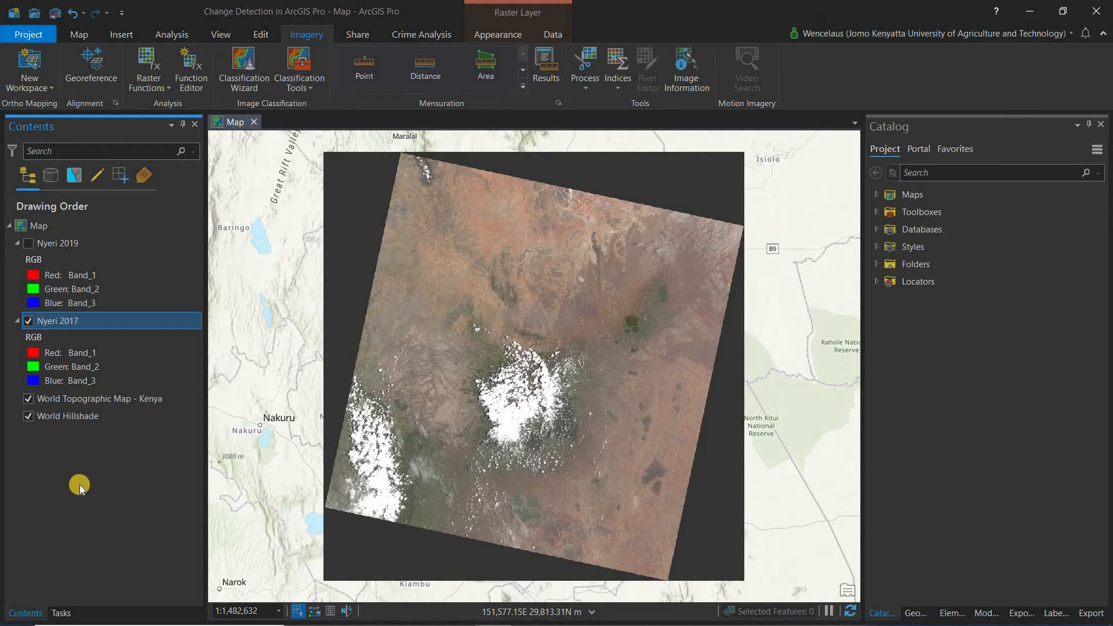
mouse_move(348, 44)
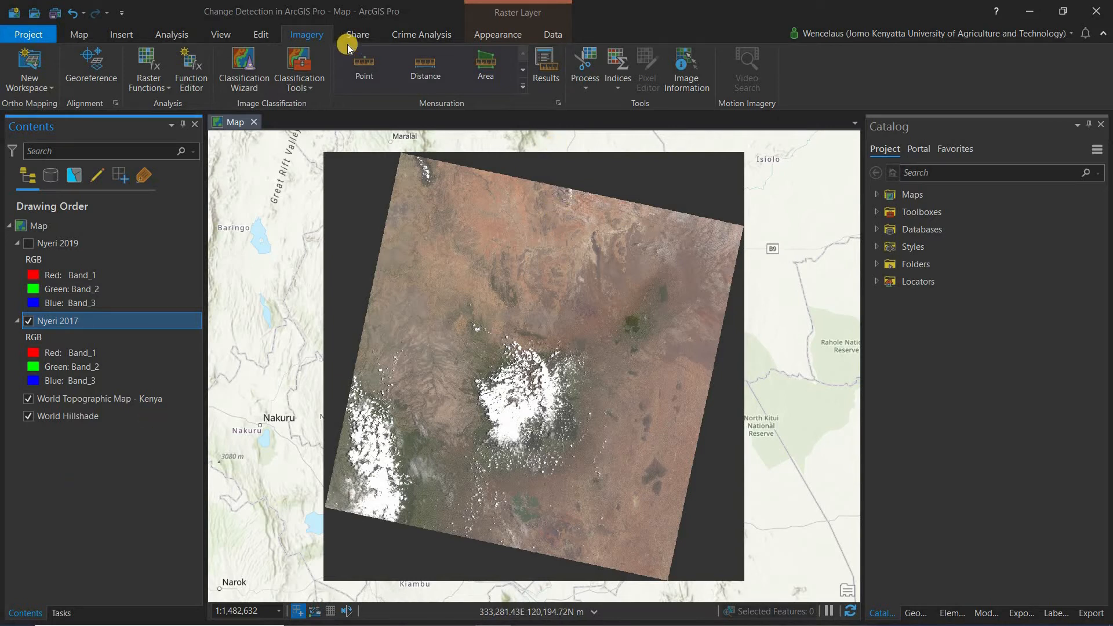
mouse_move(298, 37)
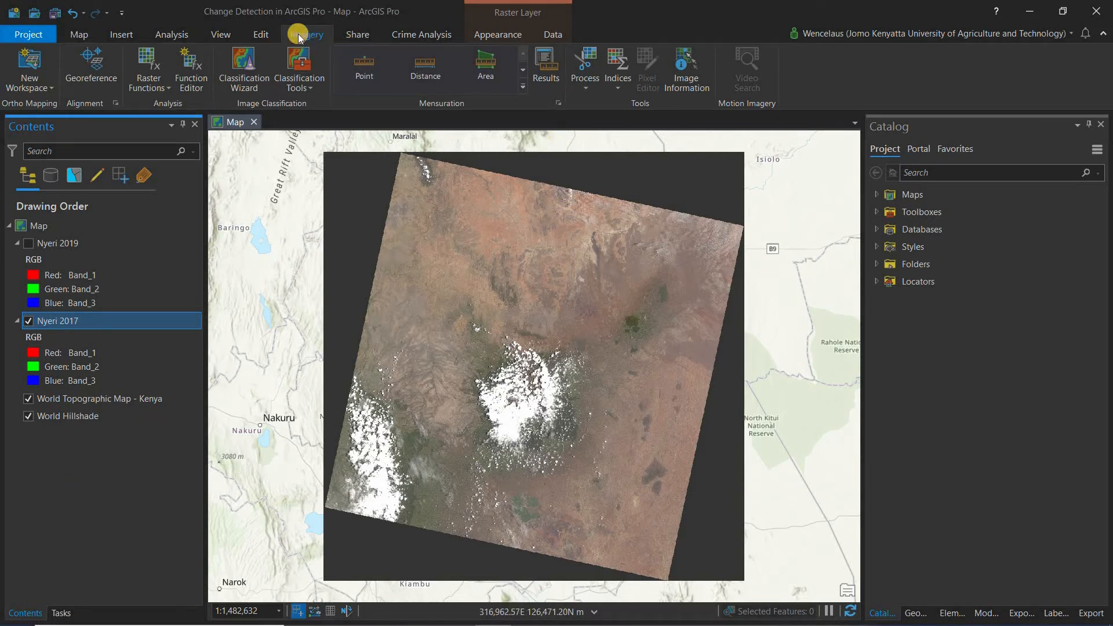
mouse_move(622, 88)
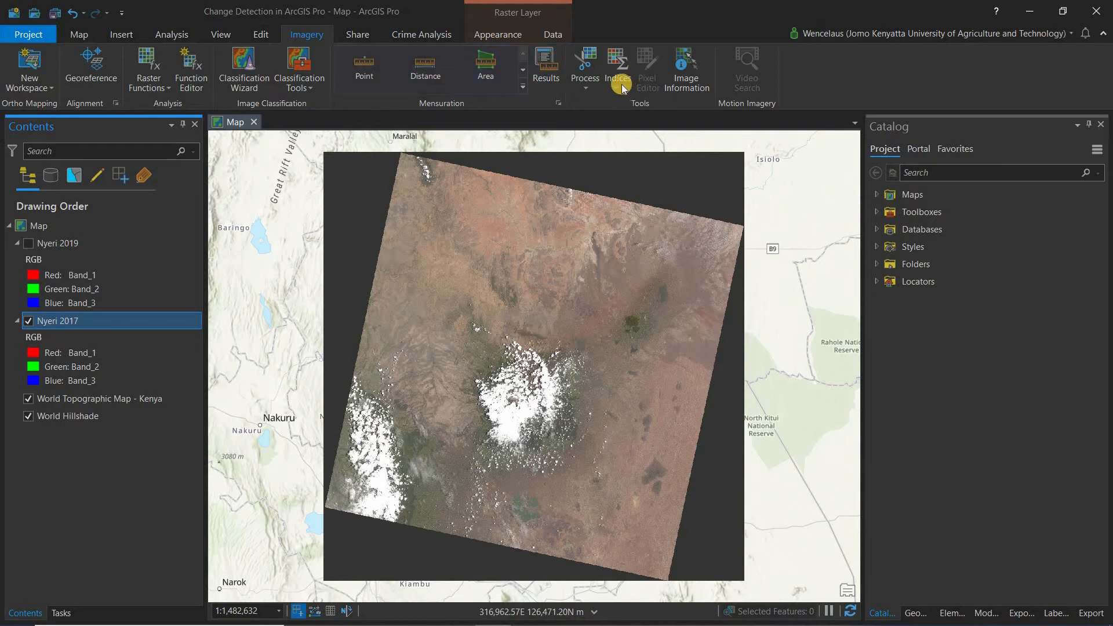
Choose NDVI from the Imagery Indices gallery for the Nyeri 2017 imagery
left_click(616, 67)
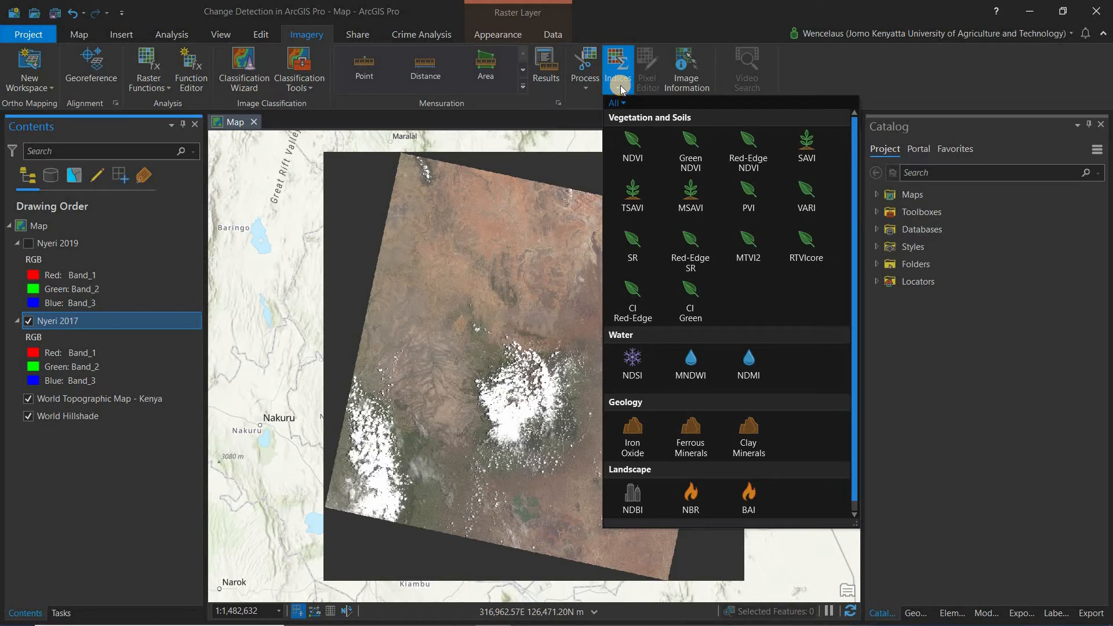
mouse_move(644, 135)
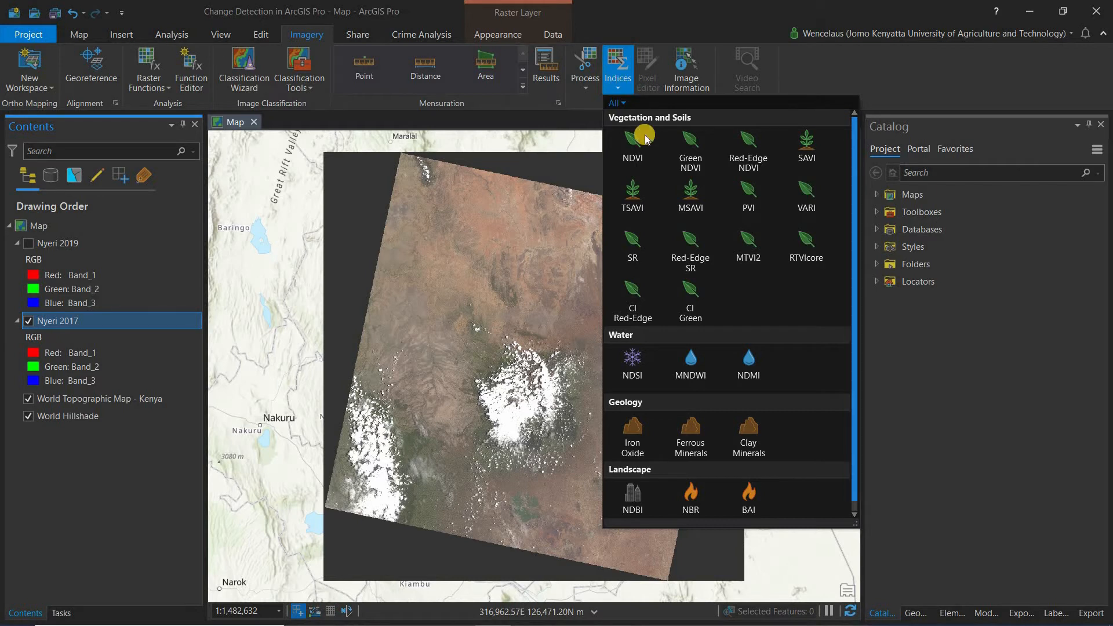
mouse_move(70, 321)
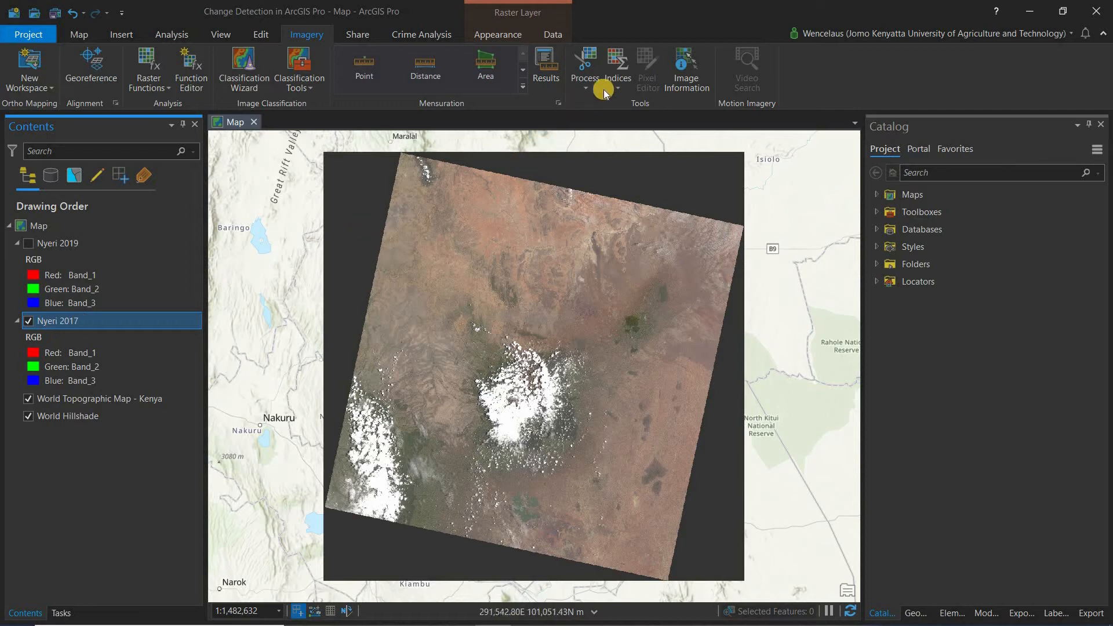
left_click(617, 67)
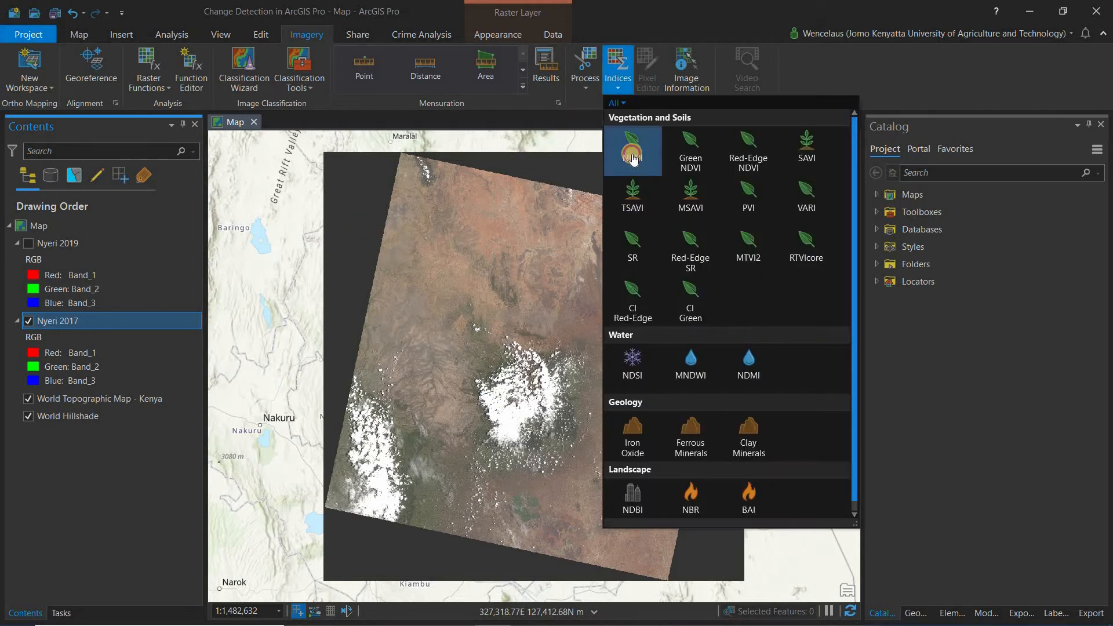
left_click(632, 149)
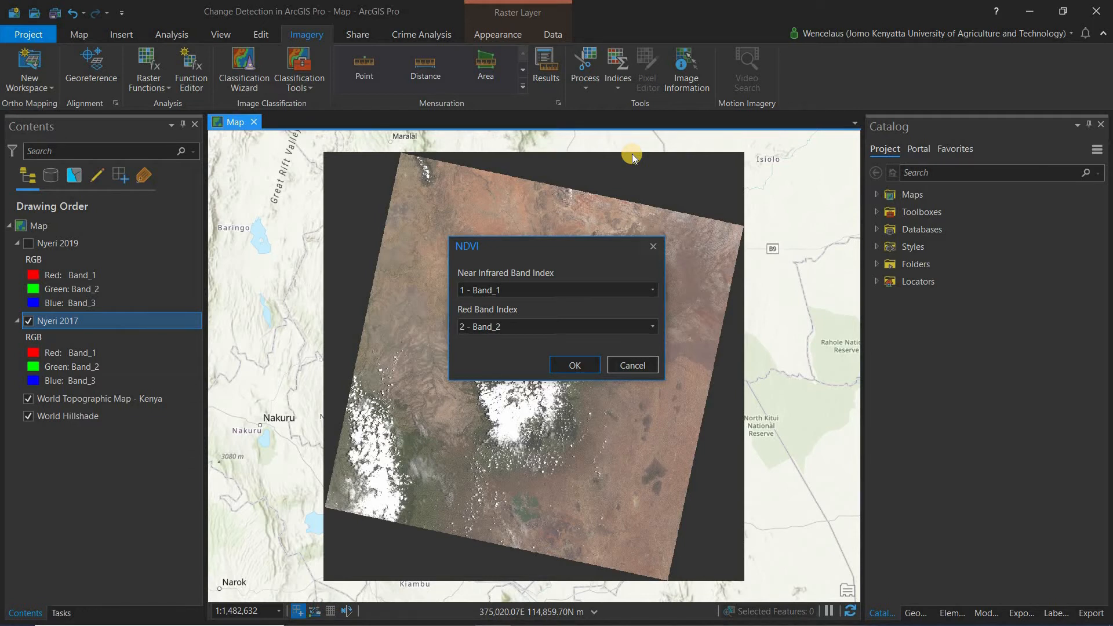
mouse_move(553, 244)
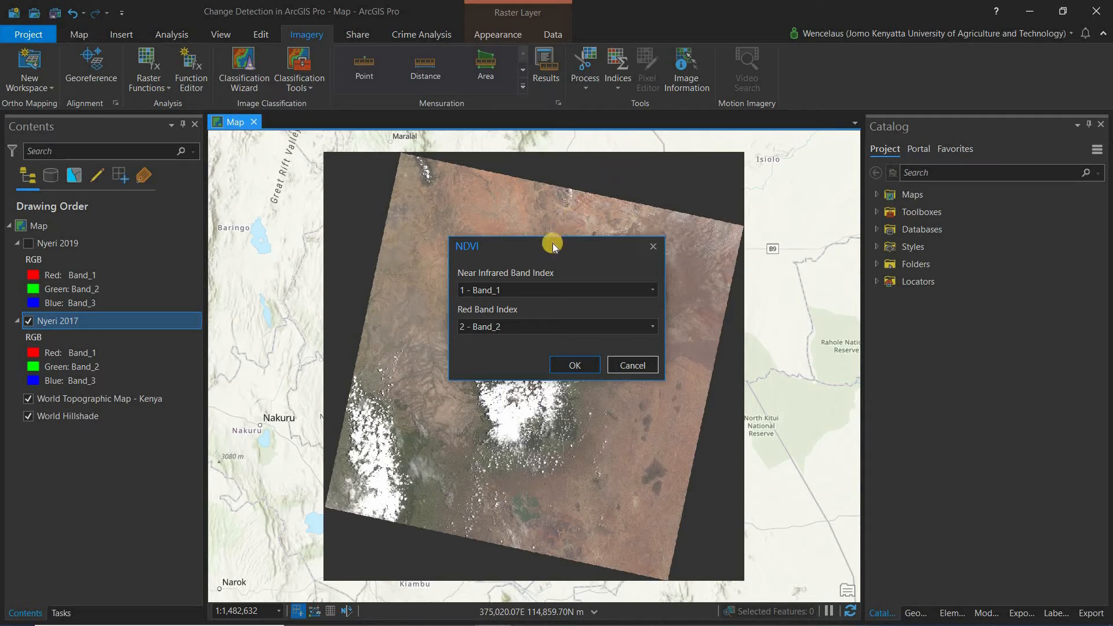
mouse_move(559, 268)
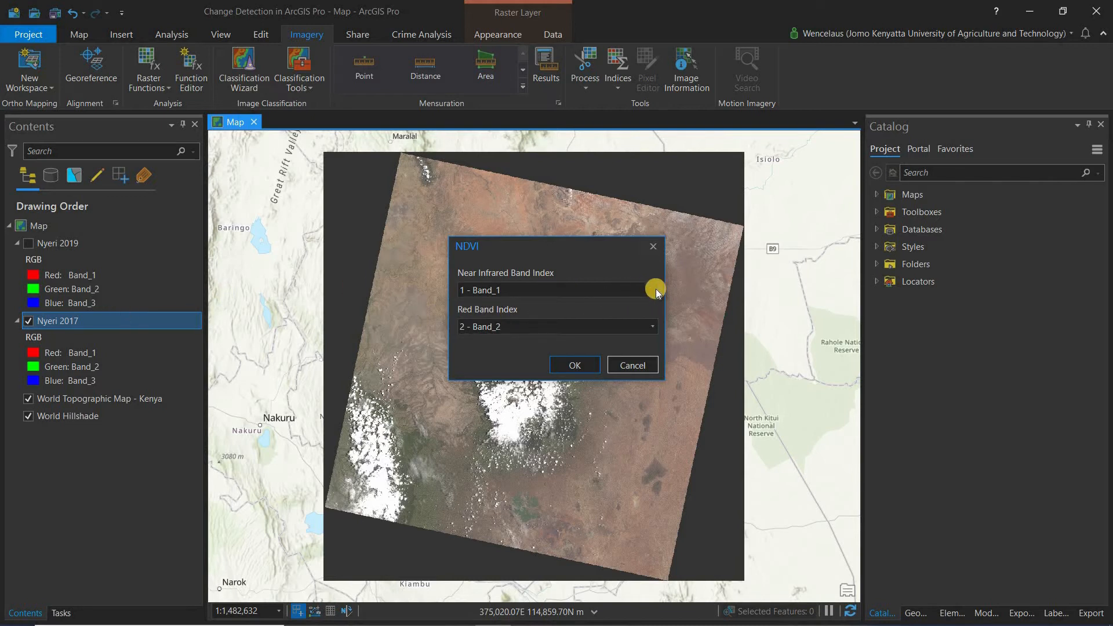
Set the NDVI near infrared band to 4 - Band_4 and red band to 1 - Band_1
left_click(651, 290)
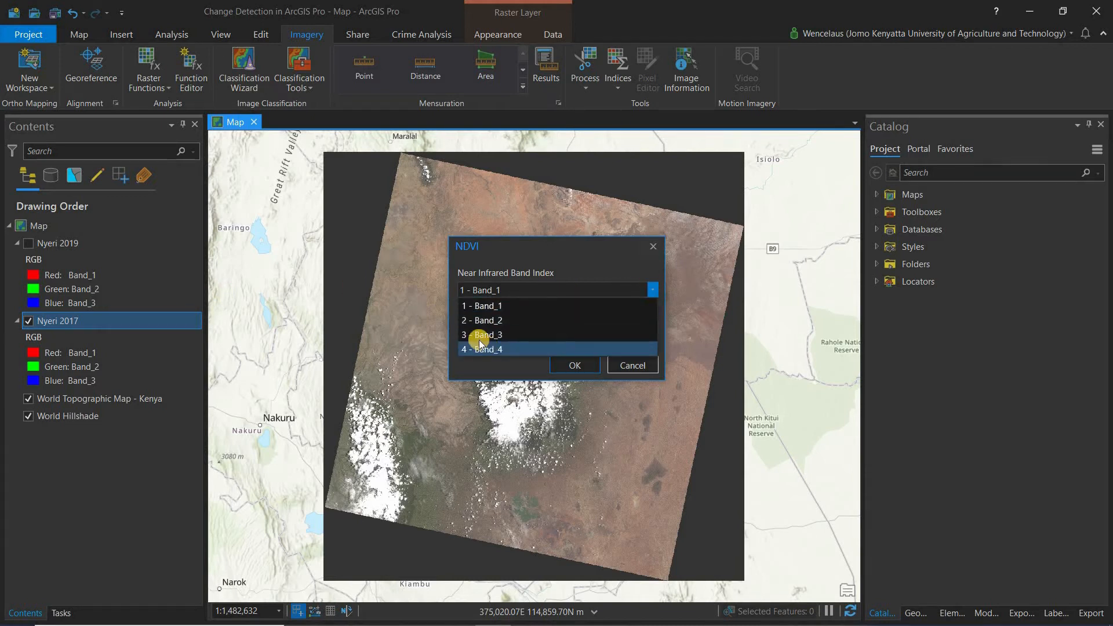
left_click(482, 348)
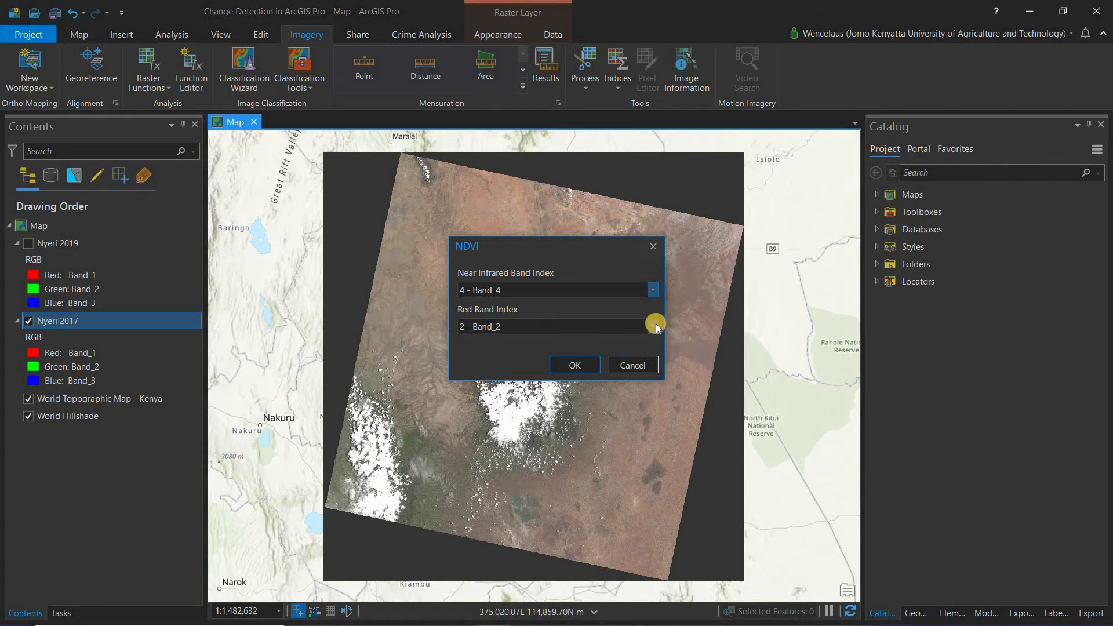
left_click(651, 327)
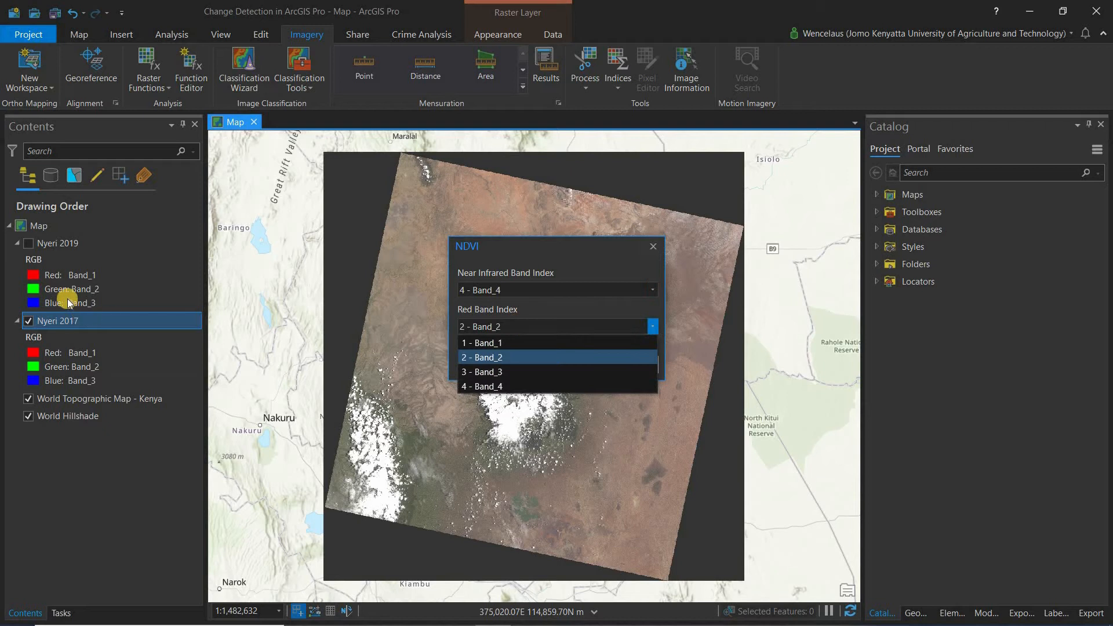
mouse_move(529, 353)
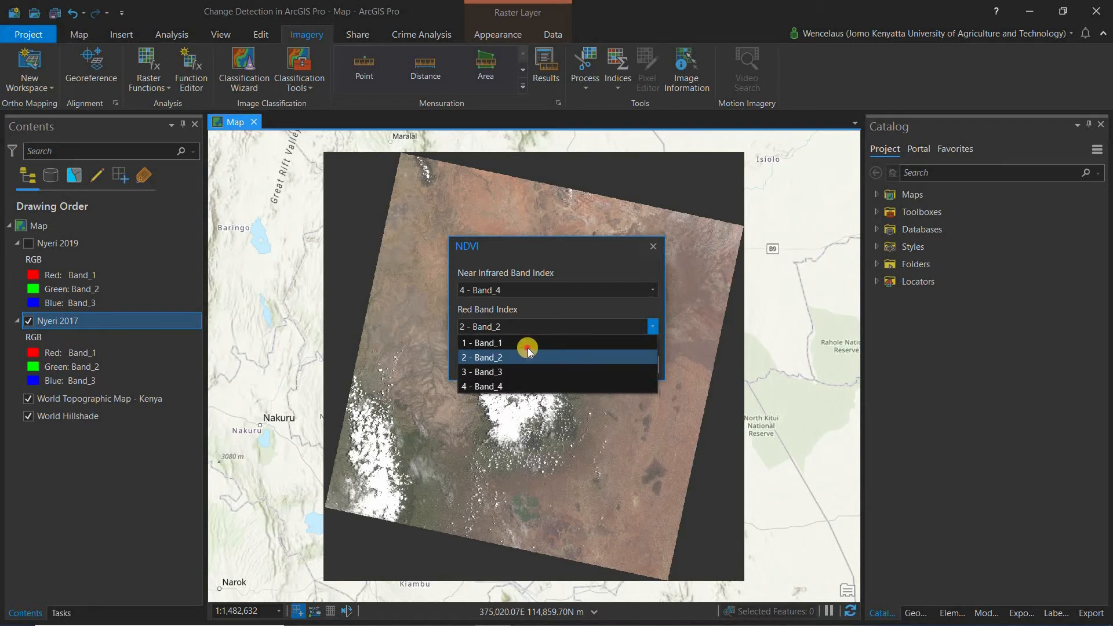
left_click(481, 343)
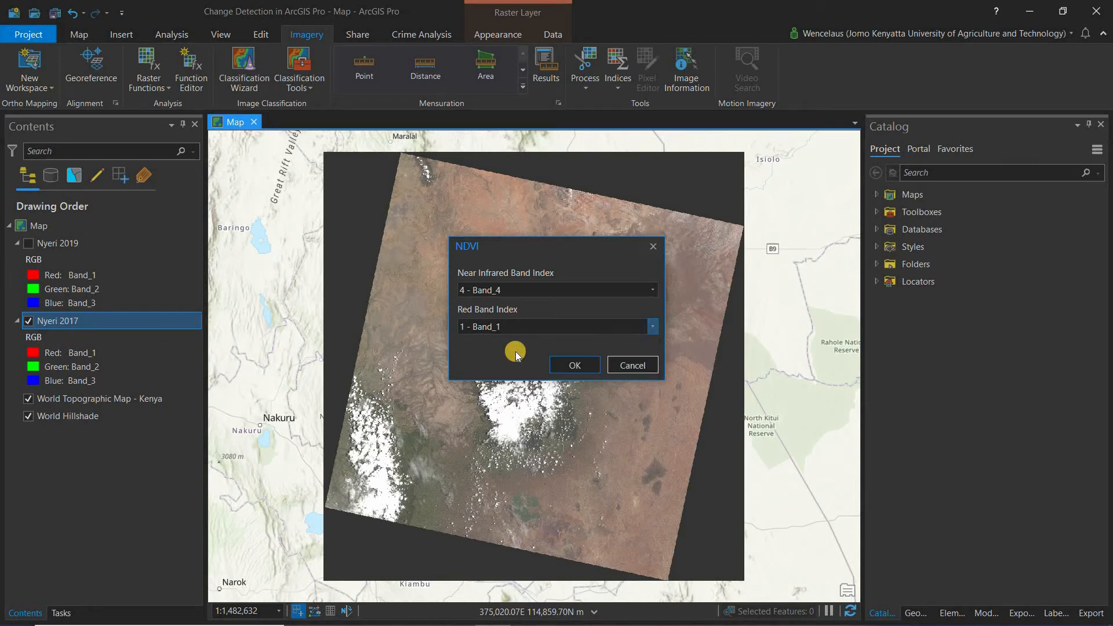
mouse_move(511, 347)
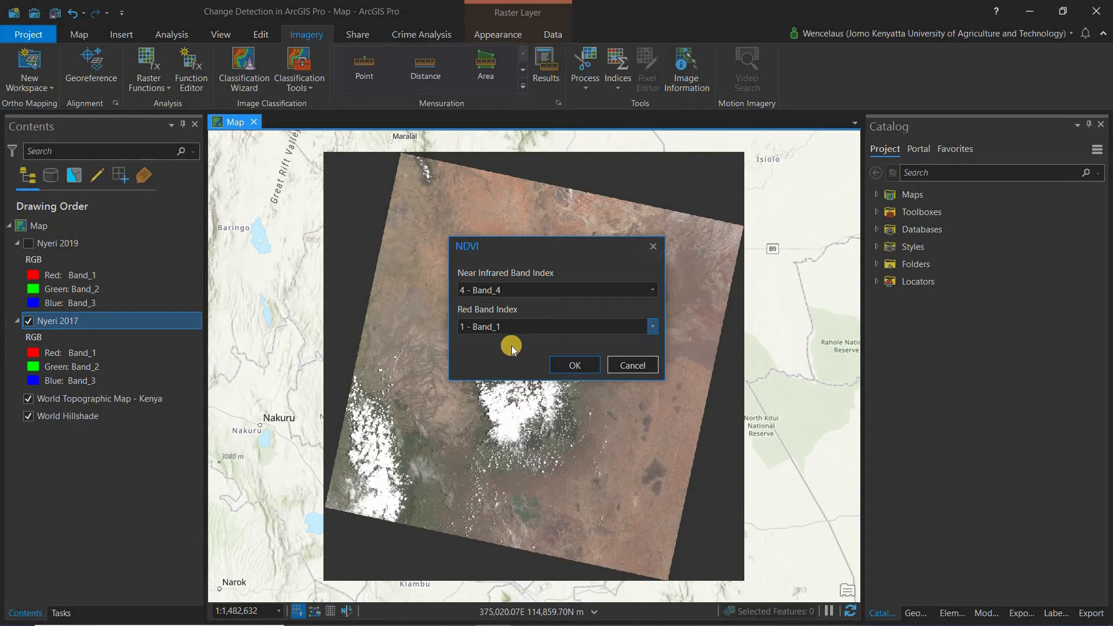
mouse_move(135, 330)
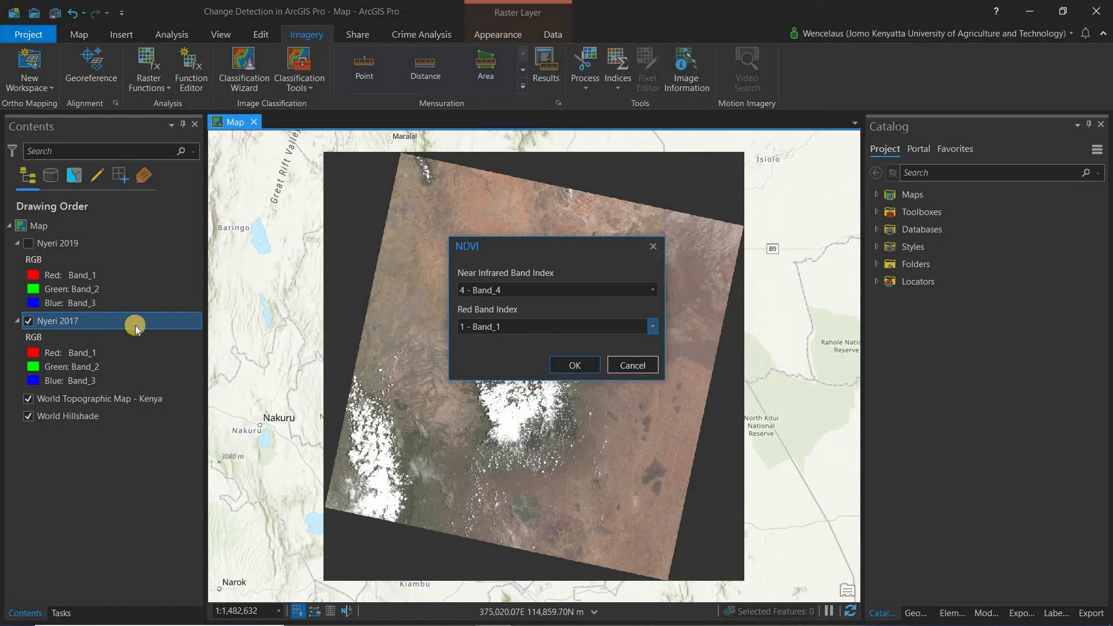
mouse_move(604, 365)
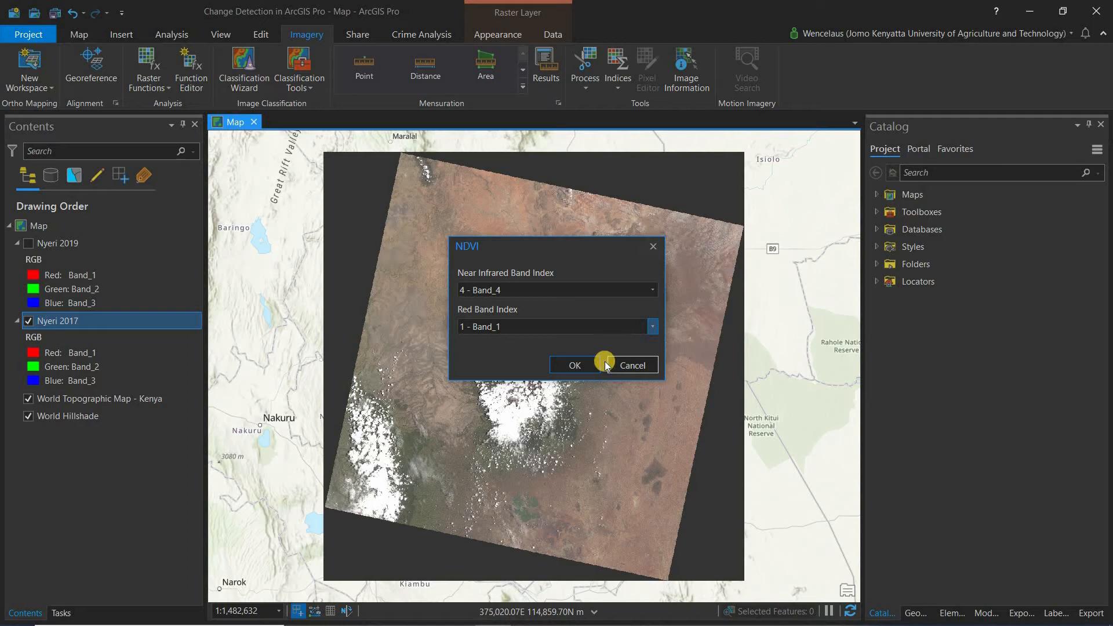
mouse_move(481, 284)
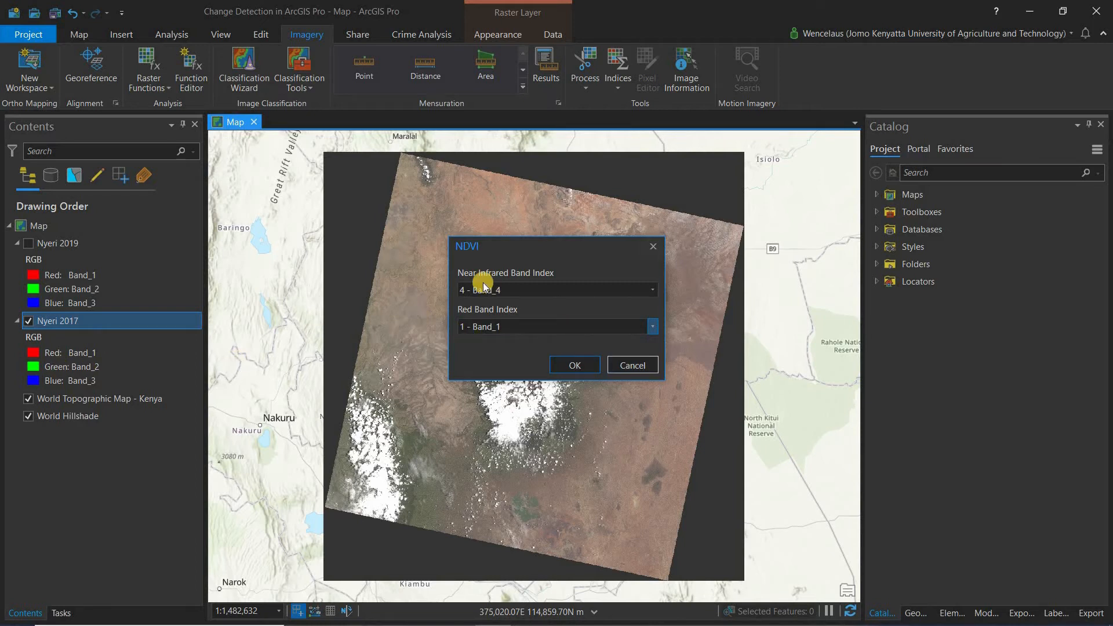
mouse_move(464, 317)
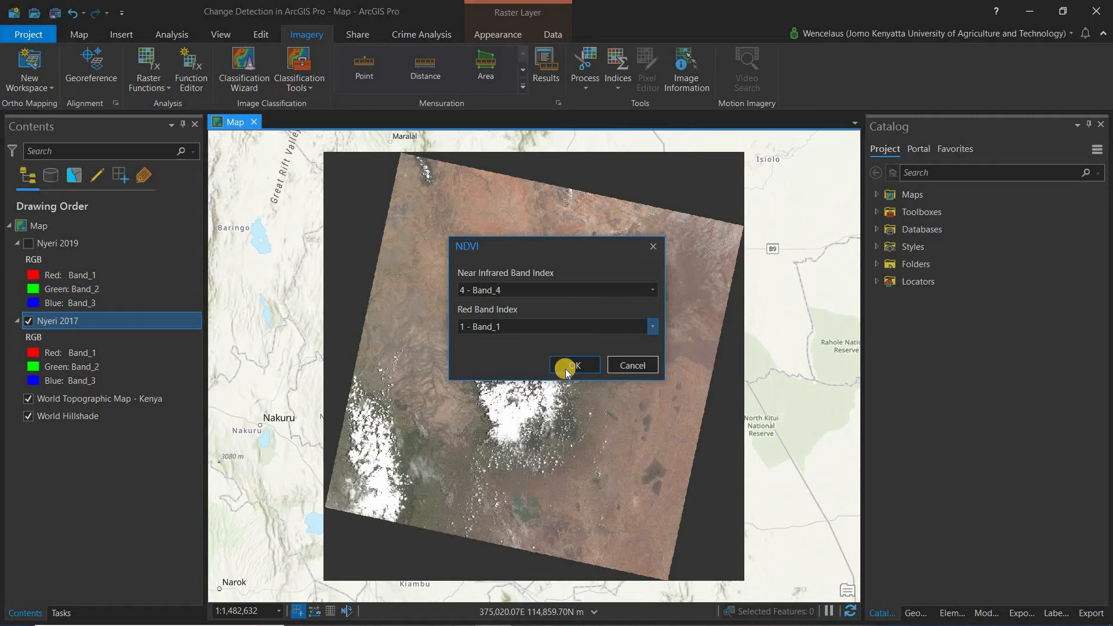
Confirm the NDVI dialog to generate the greyscale NDVI_Nyeri 2017 layer
left_click(573, 364)
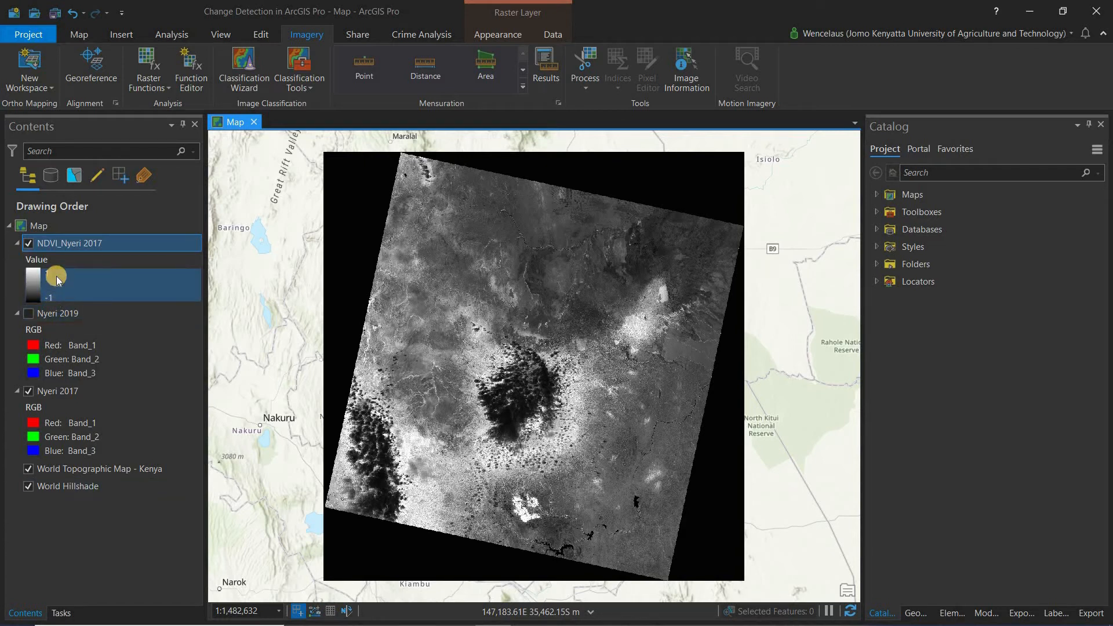
mouse_move(3, 281)
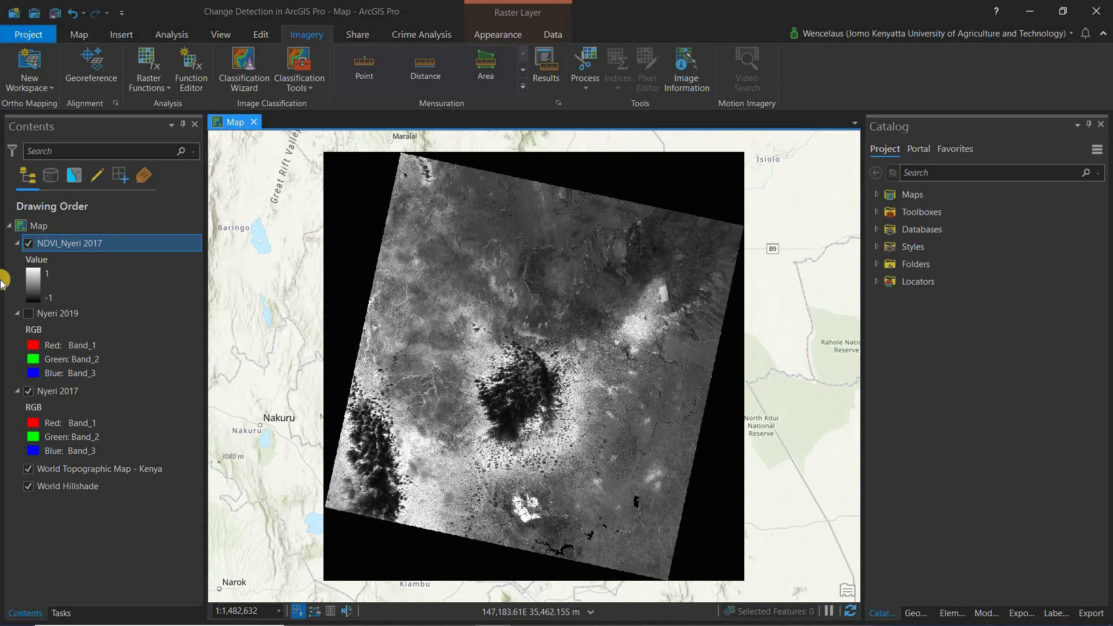
Run the NDVI raster function on Nyeri 2019 with visible band 1 and infrared band 4
left_click(57, 313)
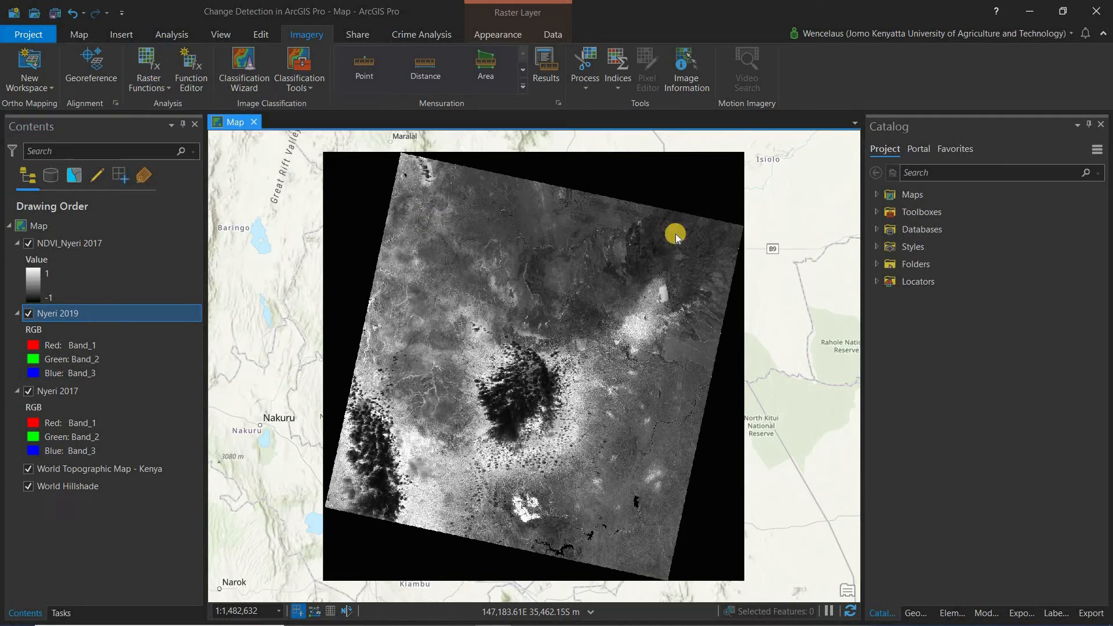
left_click(148, 69)
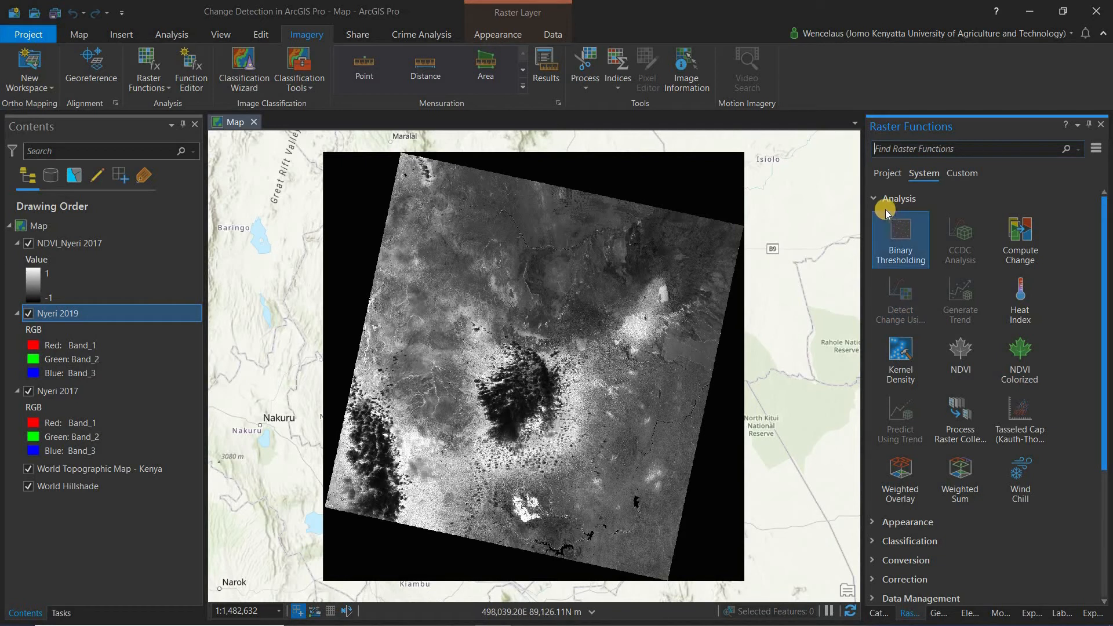
mouse_move(1077, 370)
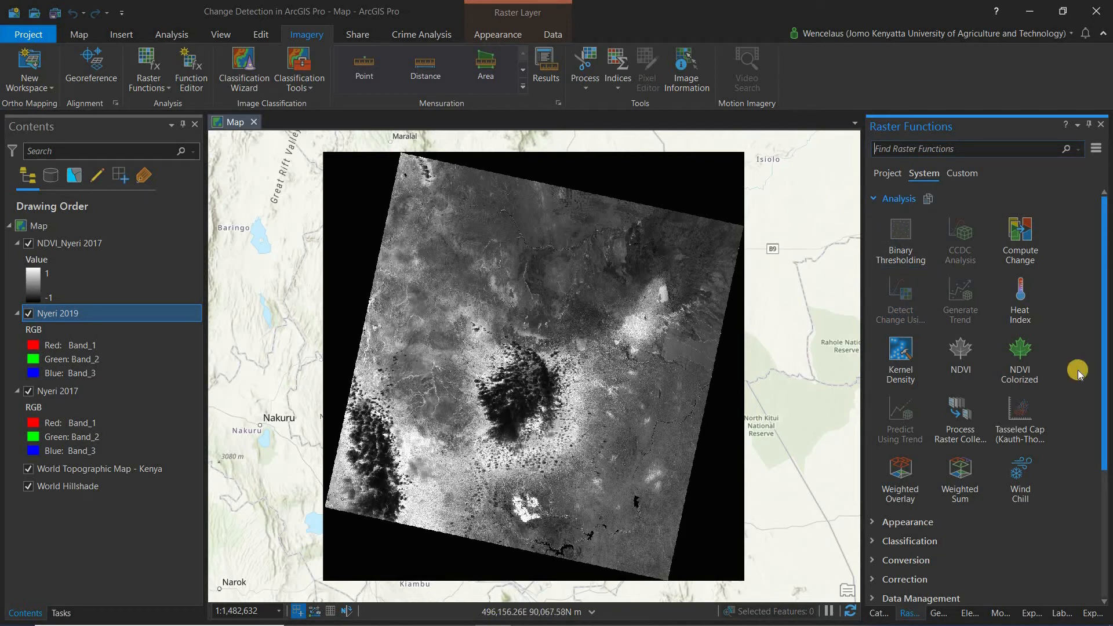
mouse_move(959, 350)
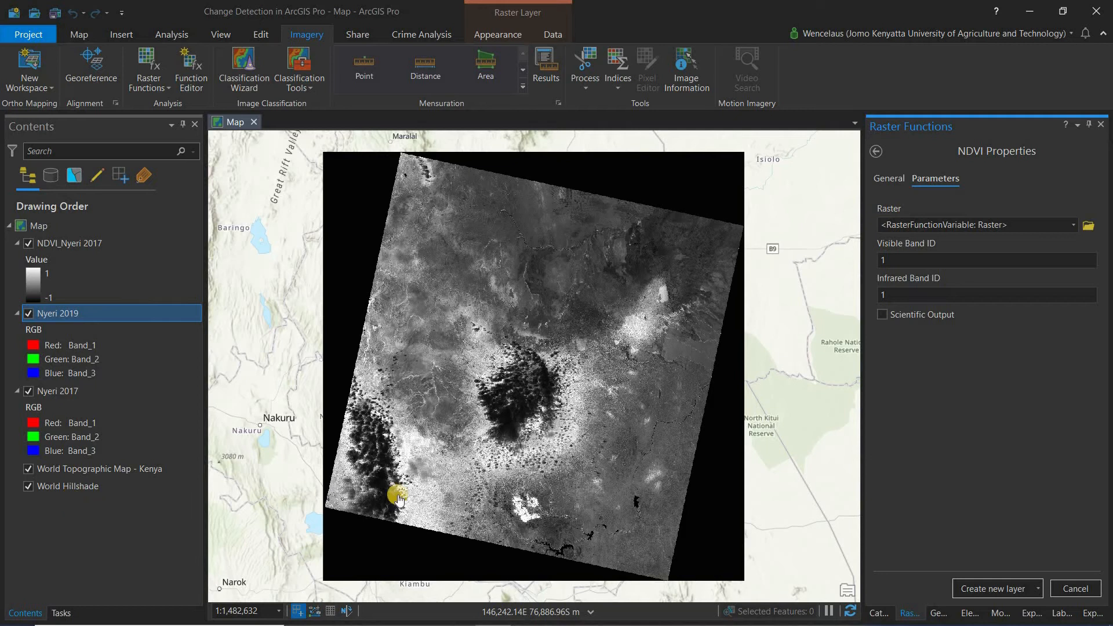
mouse_move(1019, 247)
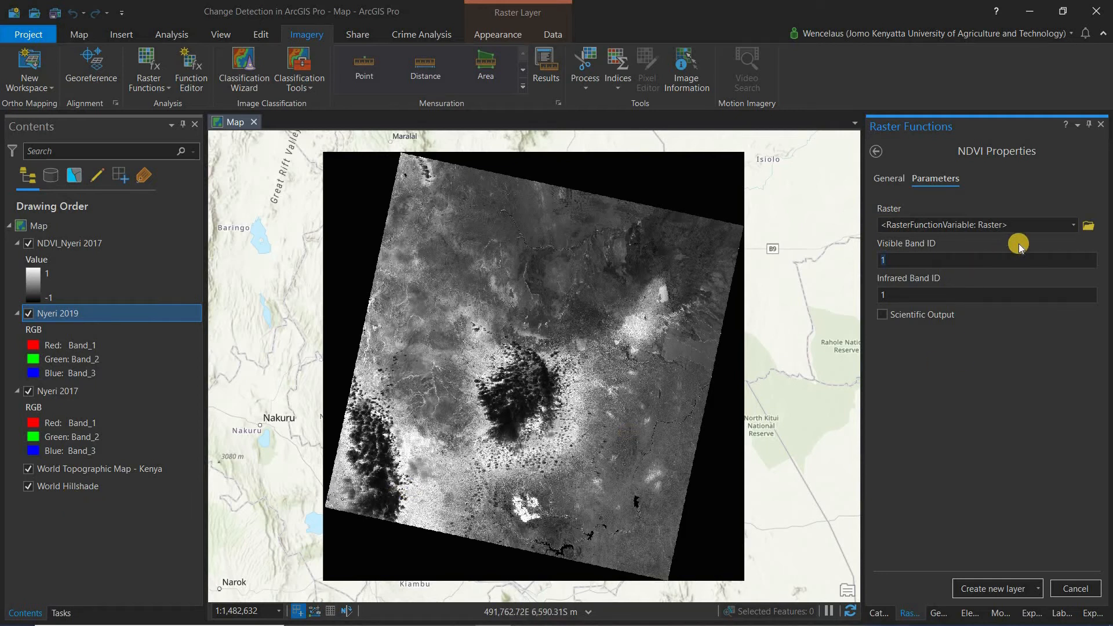
left_click(1074, 225)
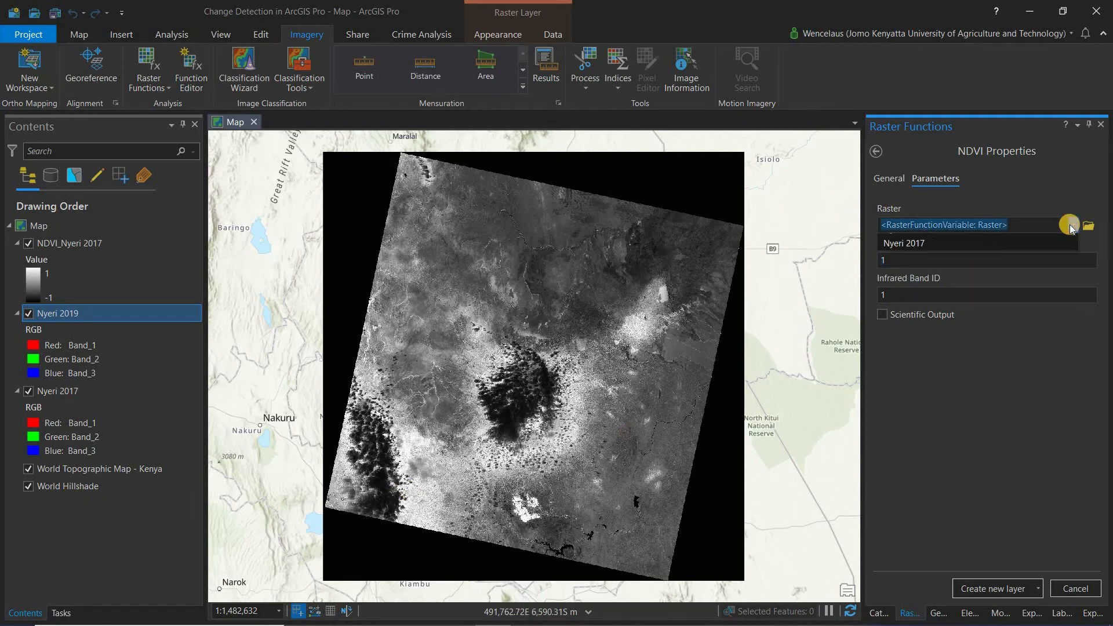
left_click(1068, 225)
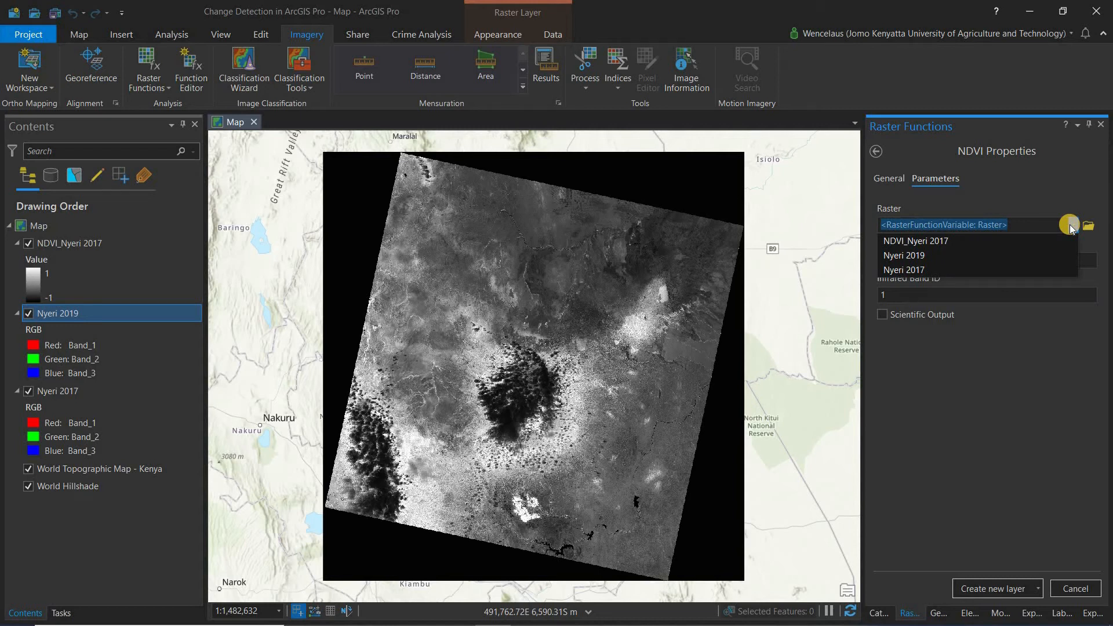
mouse_move(935, 255)
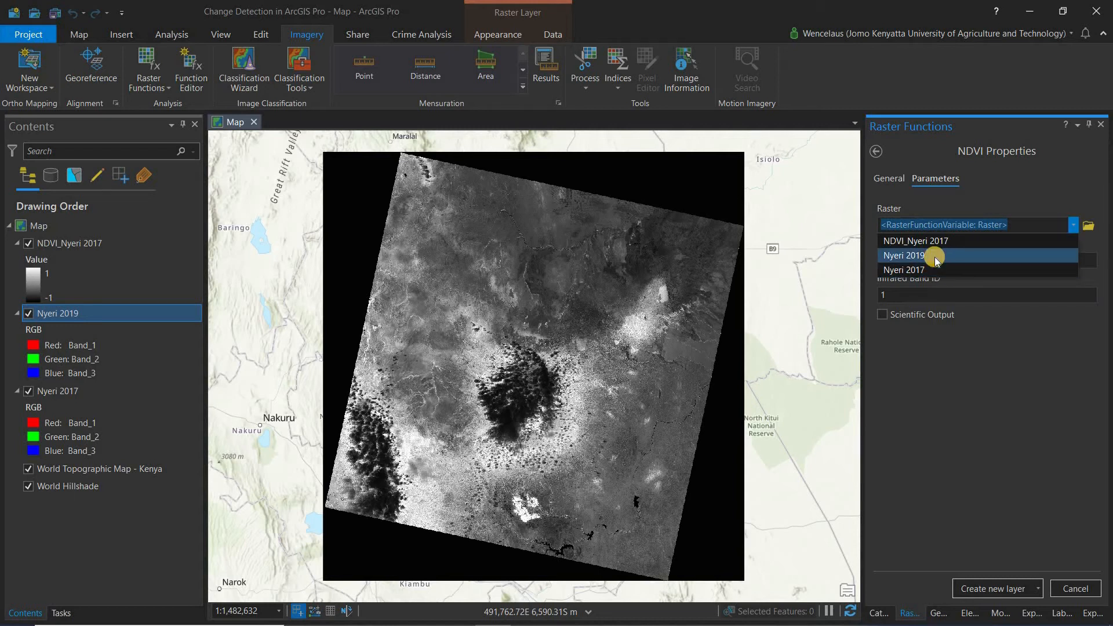
left_click(904, 256)
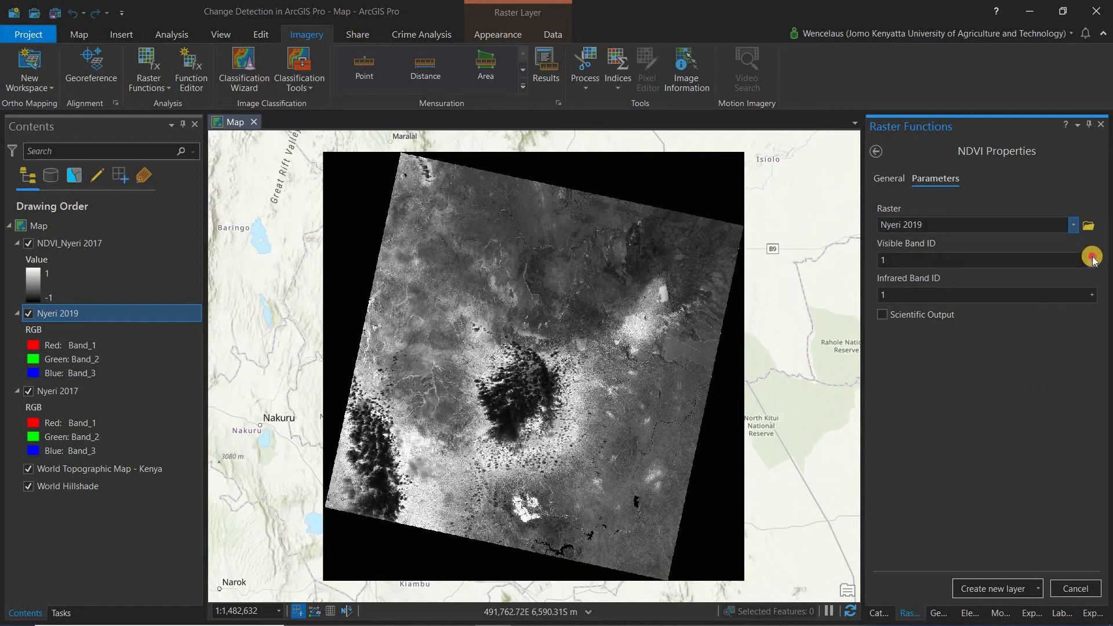
left_click(1091, 257)
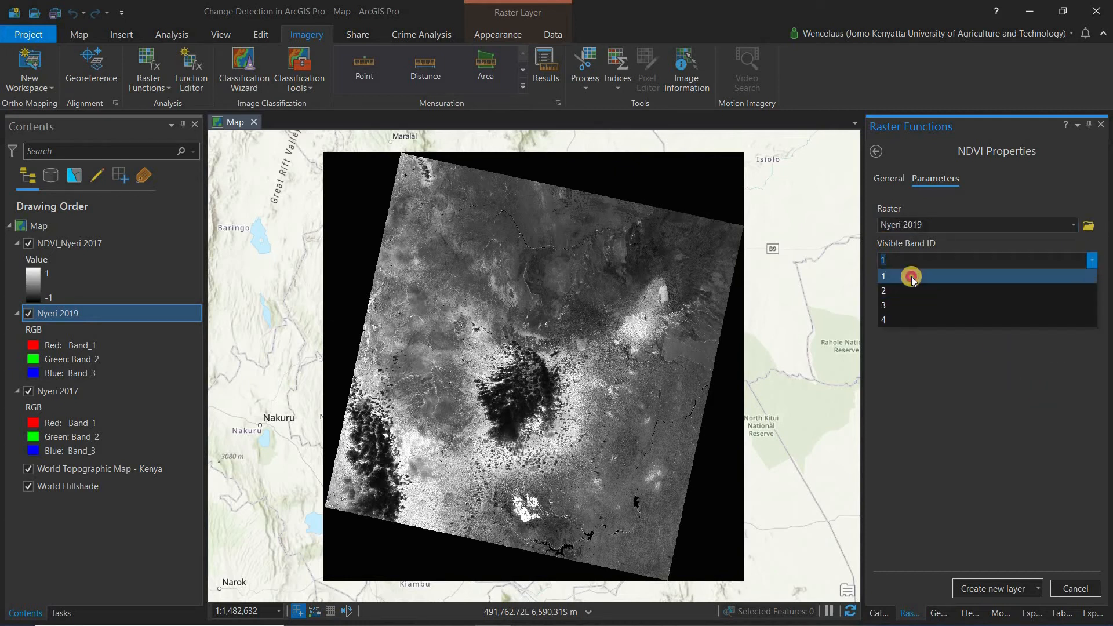
left_click(912, 276)
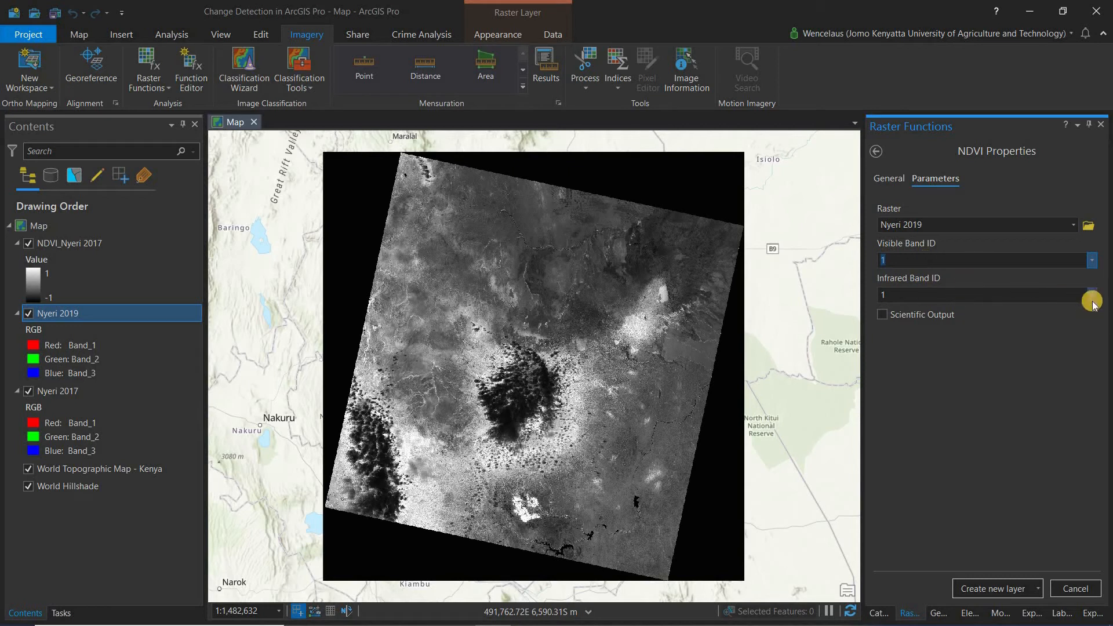
mouse_move(1091, 296)
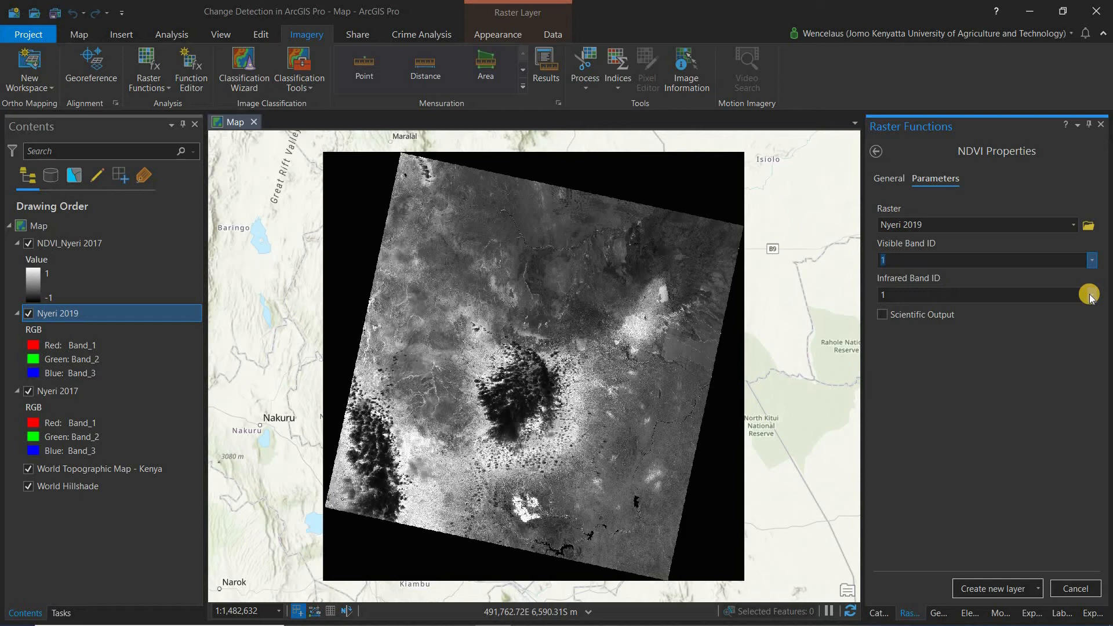
left_click(1091, 295)
type("4")
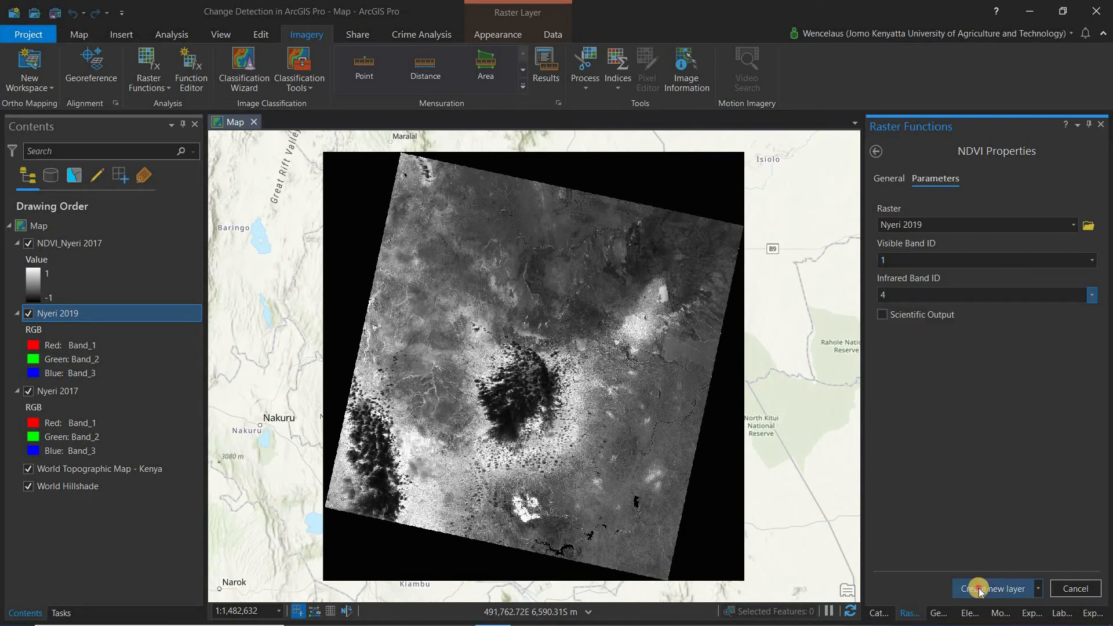
left_click(992, 588)
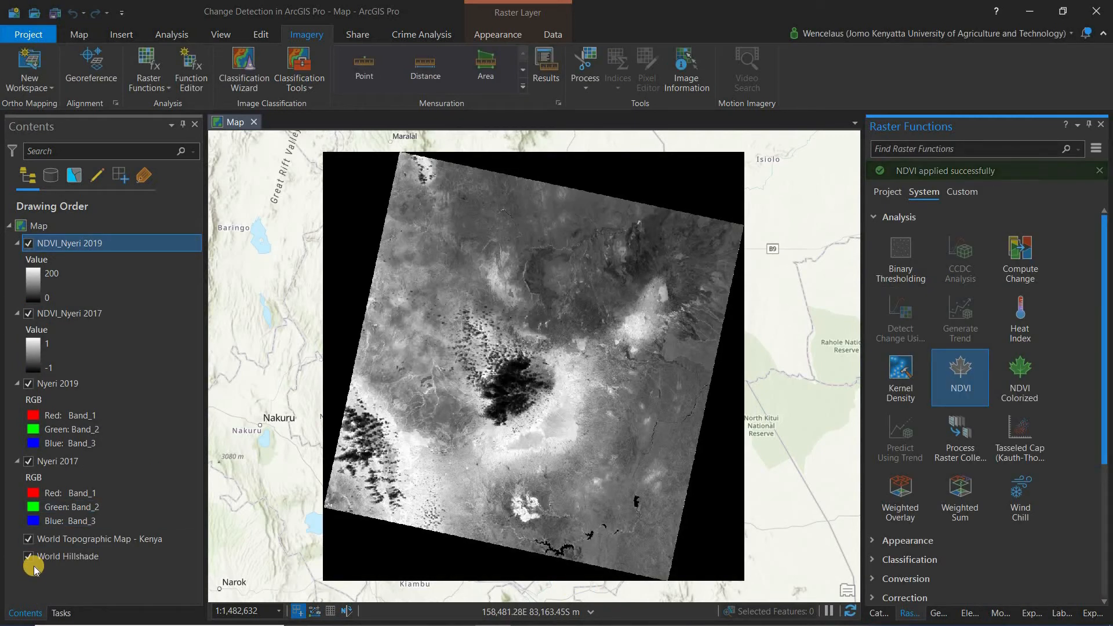
Collapse the Analysis category in the Raster Functions pane
left_click(1100, 170)
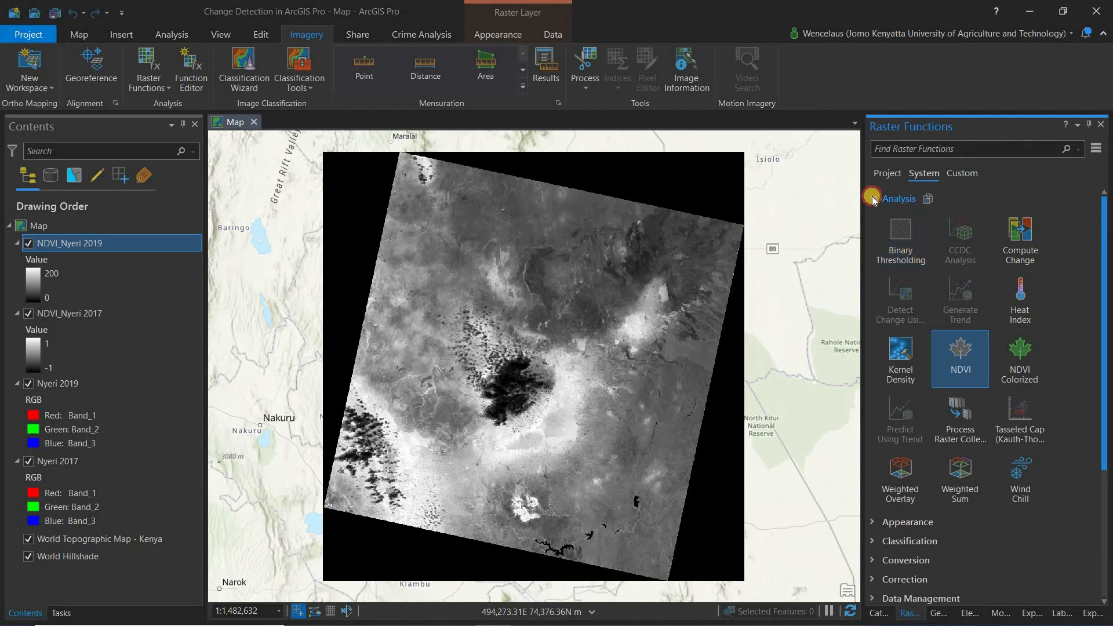
left_click(898, 198)
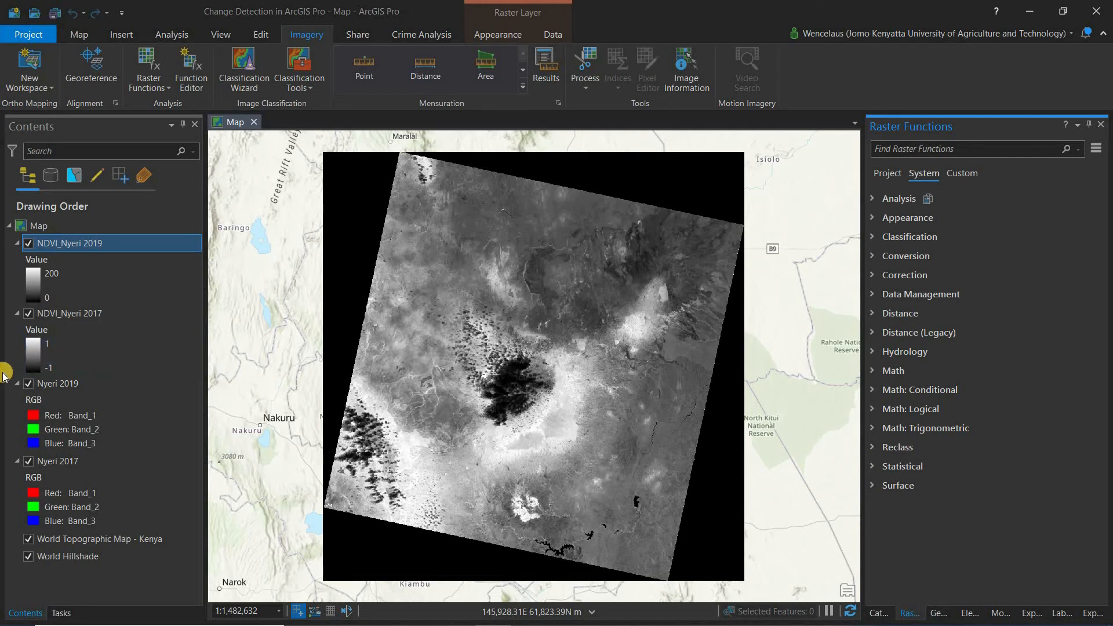
mouse_move(16, 362)
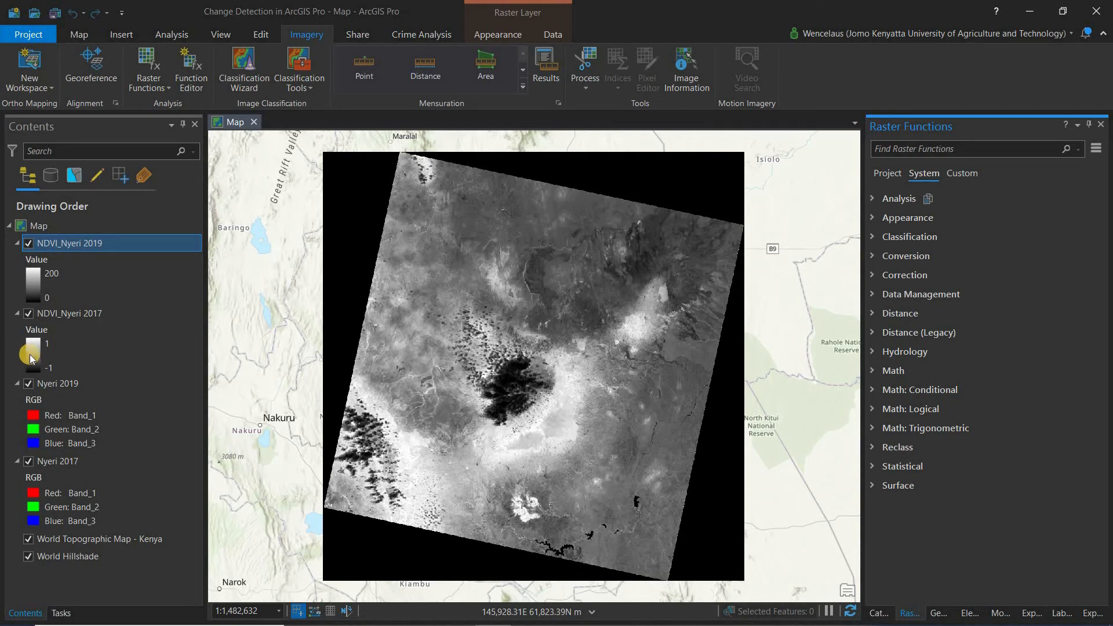
Hide the 2019 NDVI, Nyeri 2019 and Nyeri 2017 true-colour layers
left_click(28, 243)
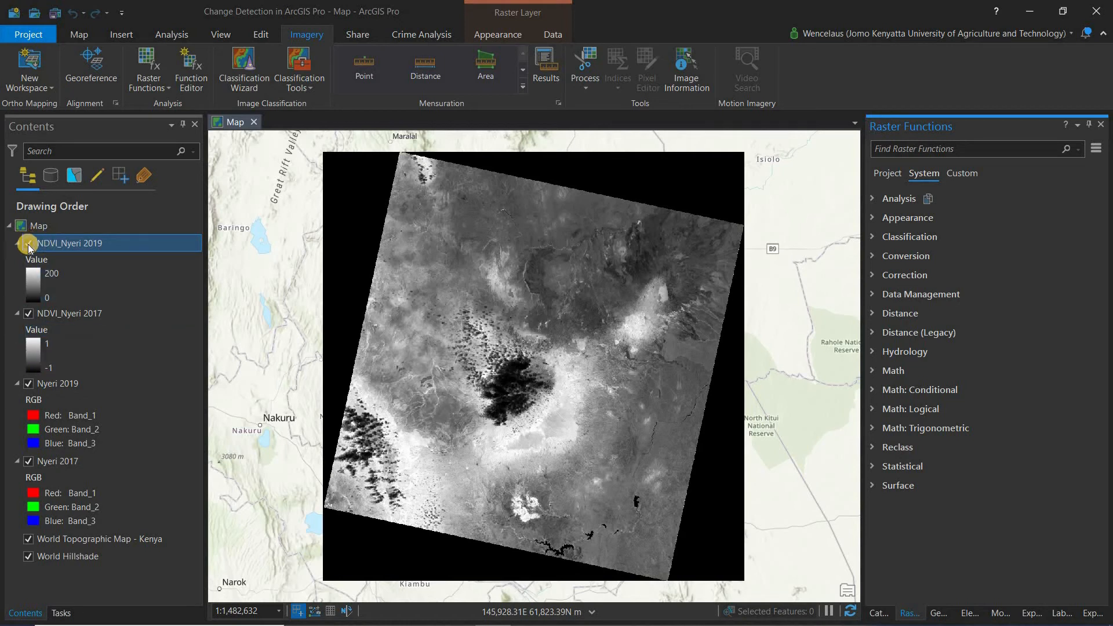
left_click(27, 243)
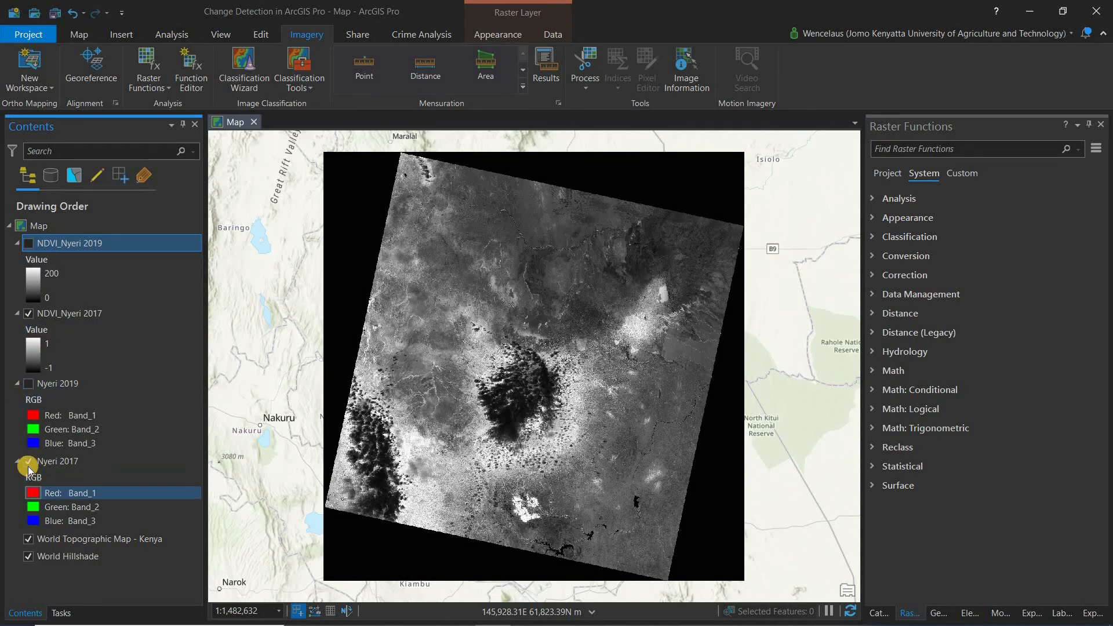
left_click(27, 539)
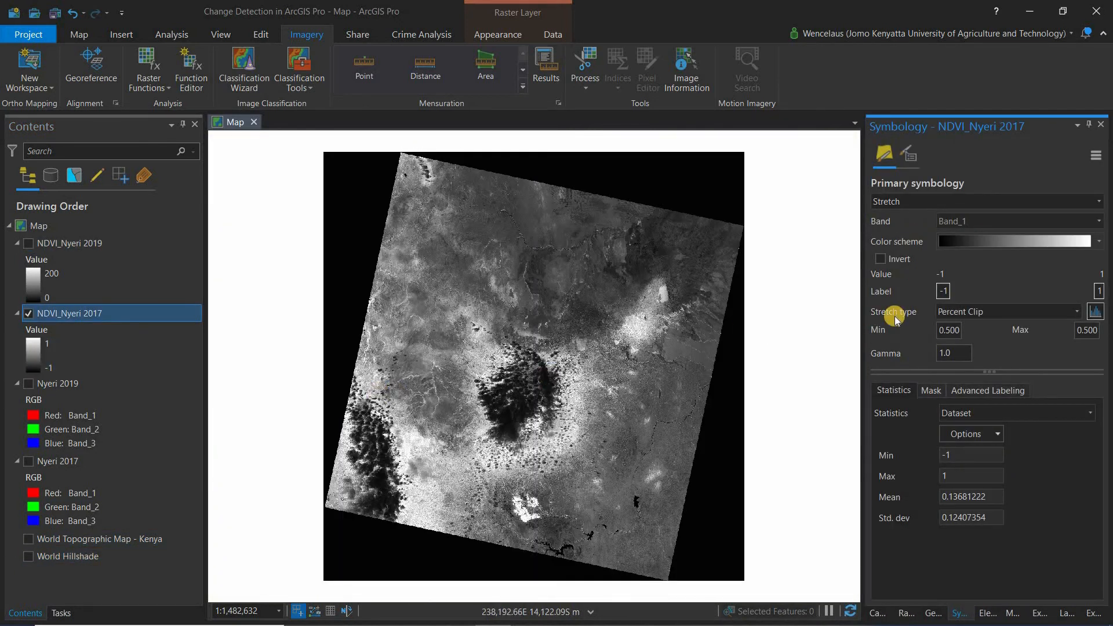
Symbolize NDVI_Nyeri 2017 with the Condition Number colour scheme
left_click(1100, 241)
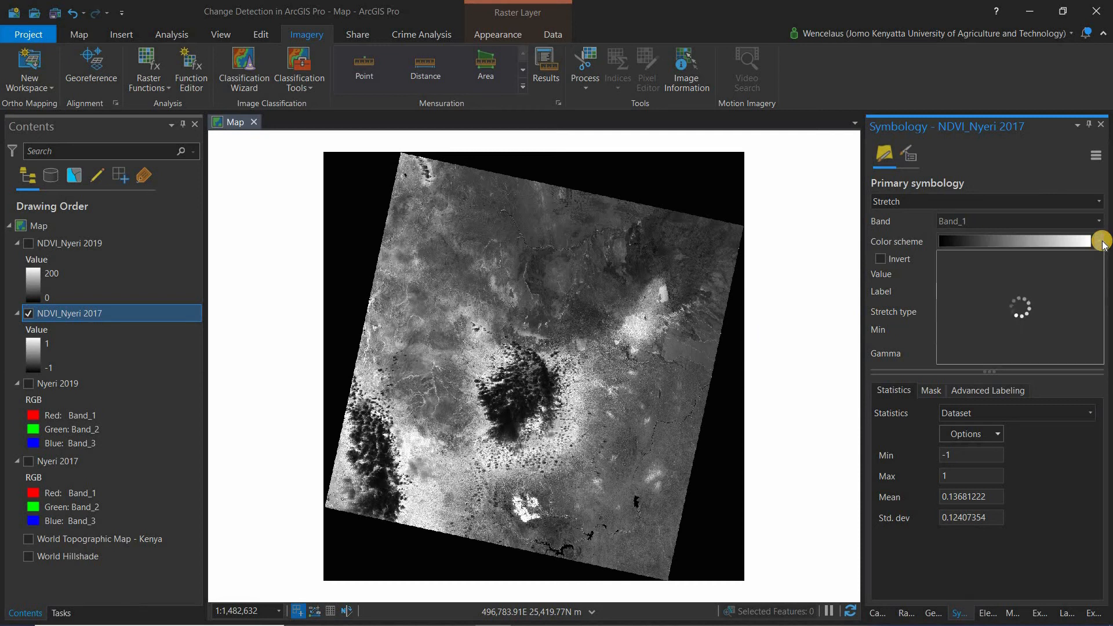
left_click(1100, 241)
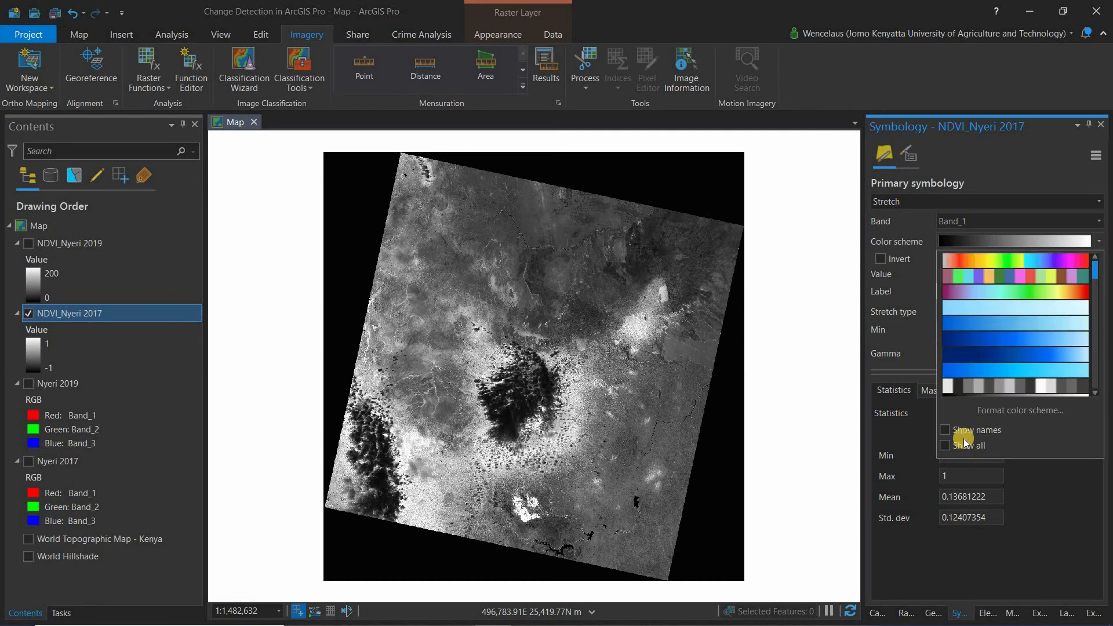
left_click(945, 430)
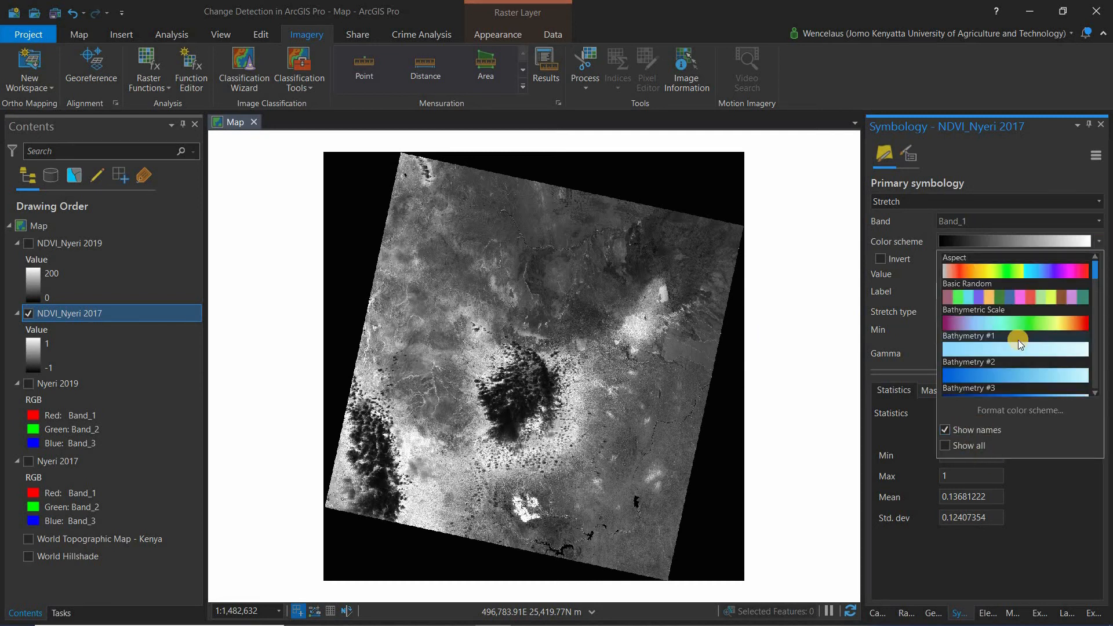
scroll("up", 3)
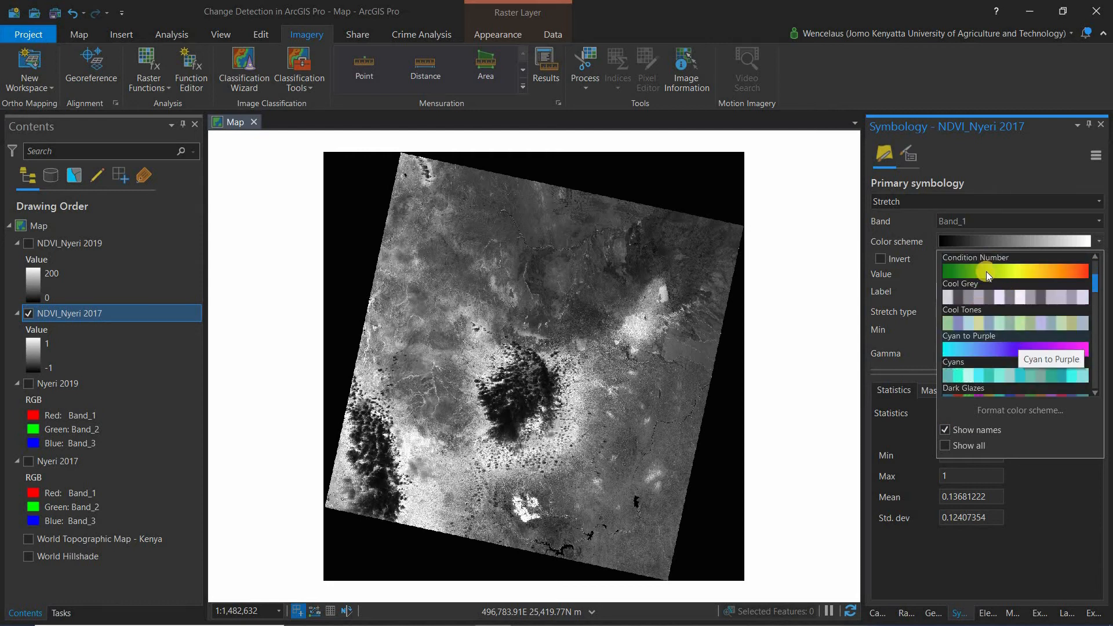
mouse_move(986, 276)
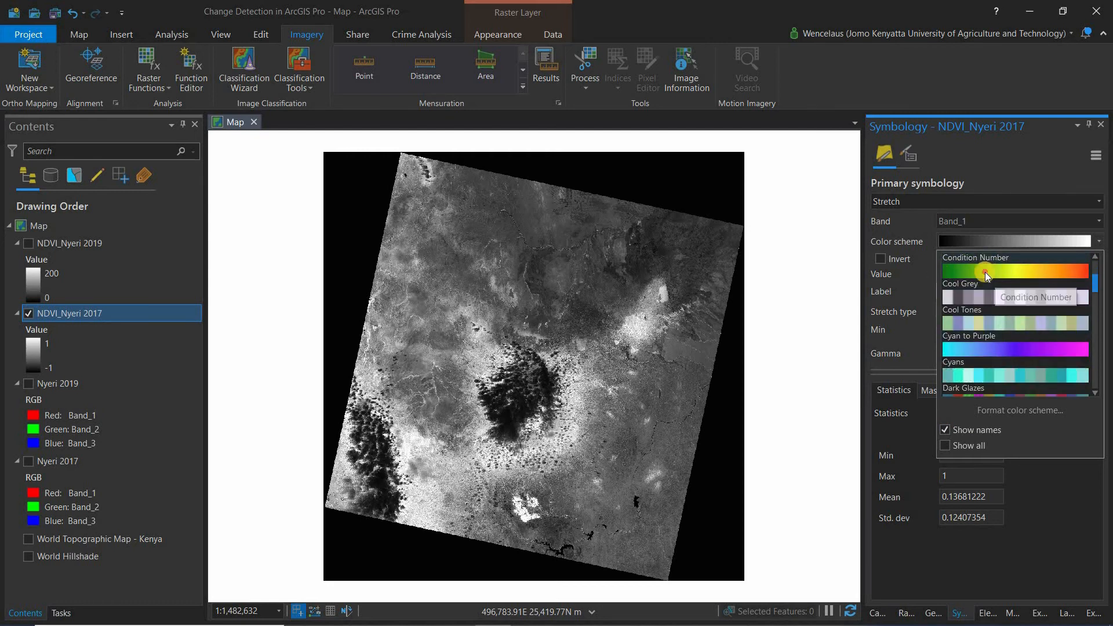
left_click(1014, 270)
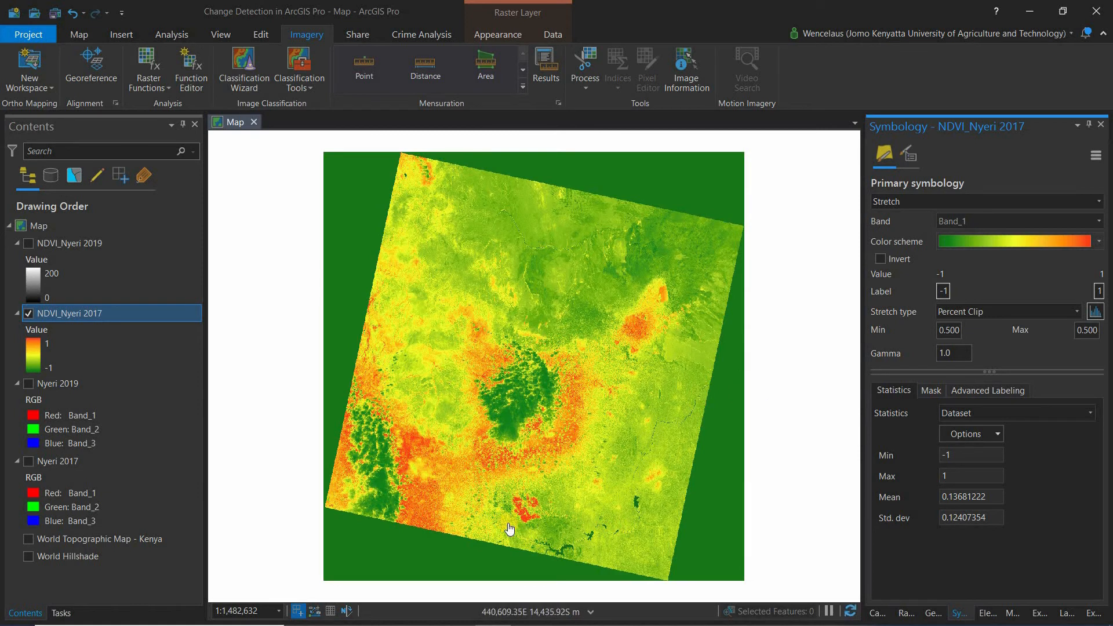
mouse_move(512, 525)
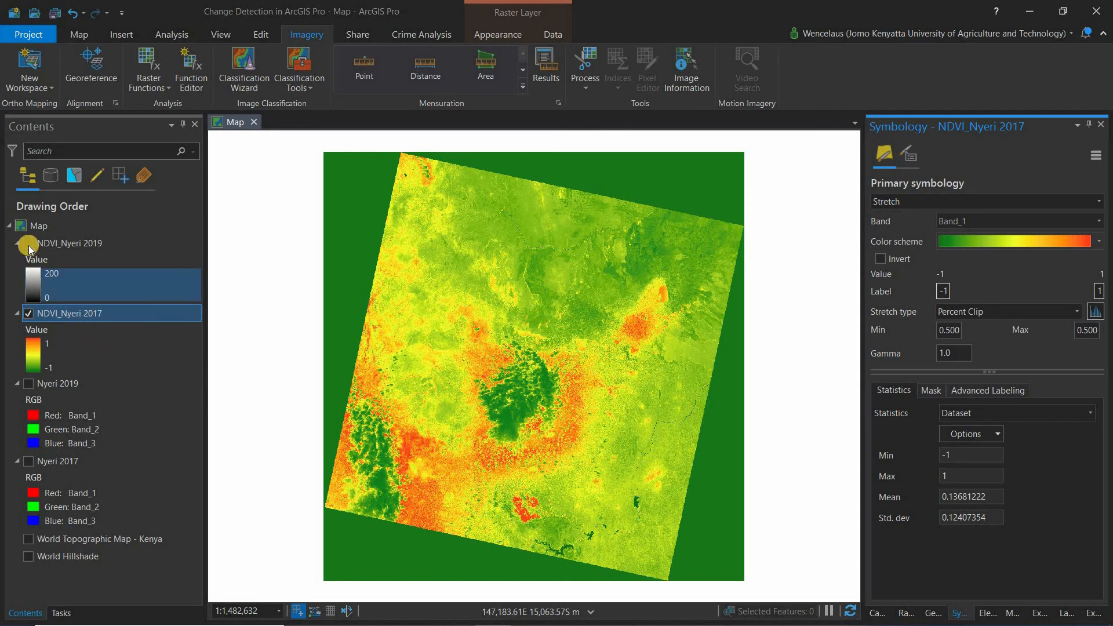
Apply the Condition Number colour scheme to NDVI_Nyeri 2019 and display it over 2017
left_click(27, 243)
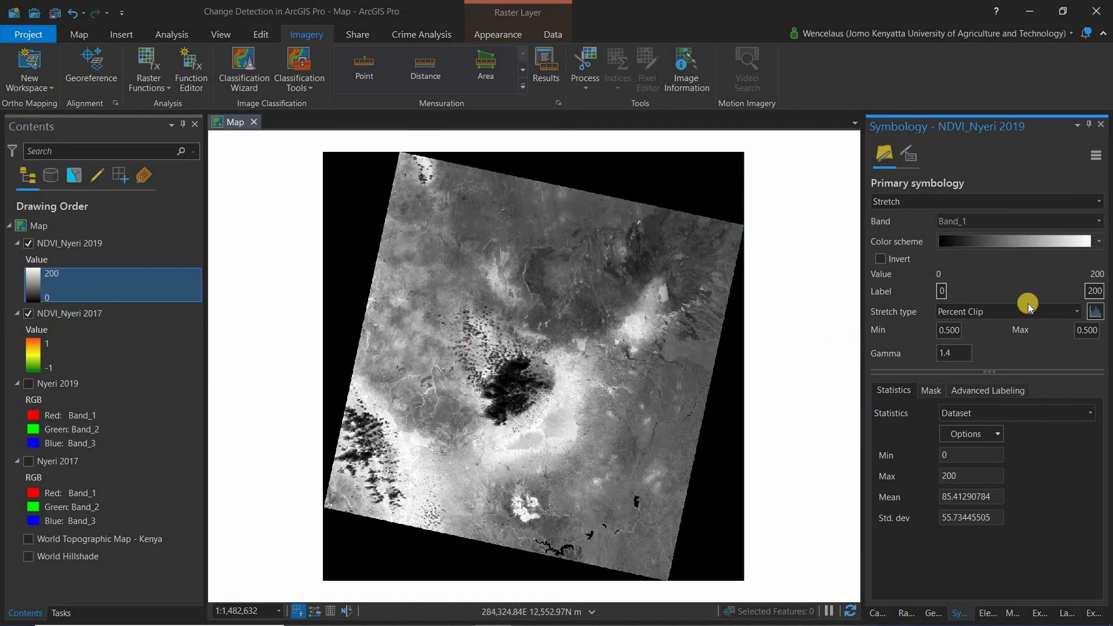
left_click(1095, 240)
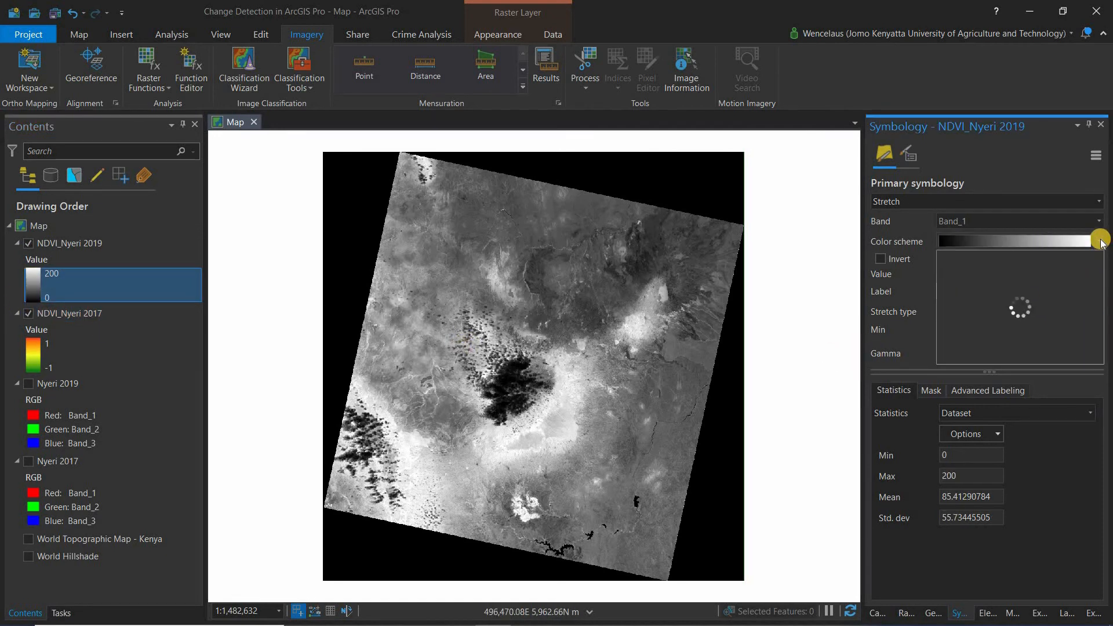
left_click(1097, 241)
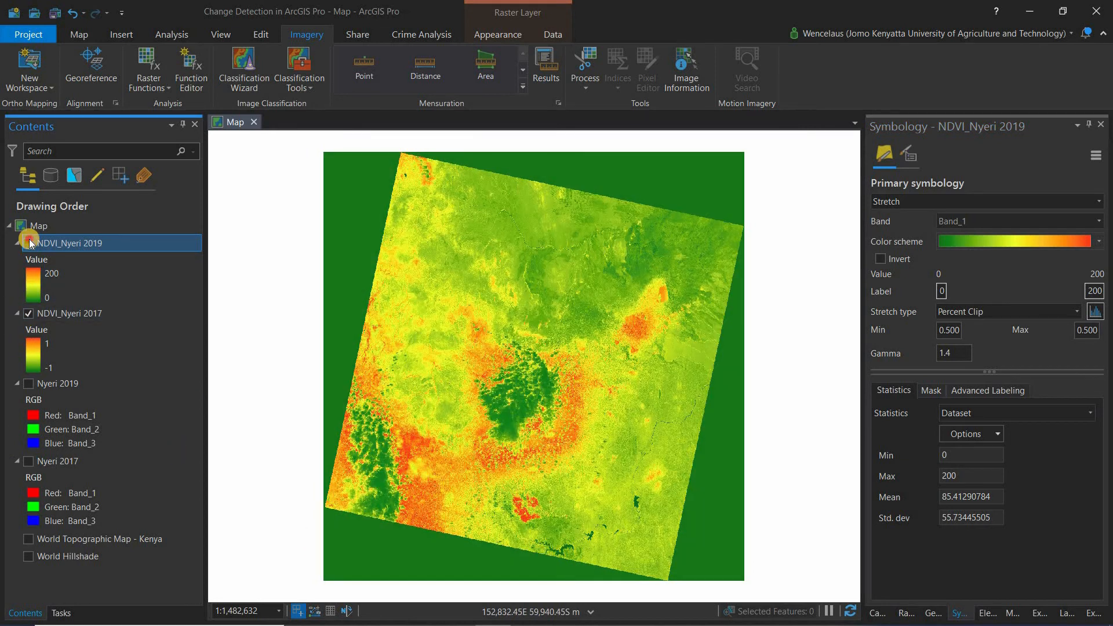
left_click(29, 243)
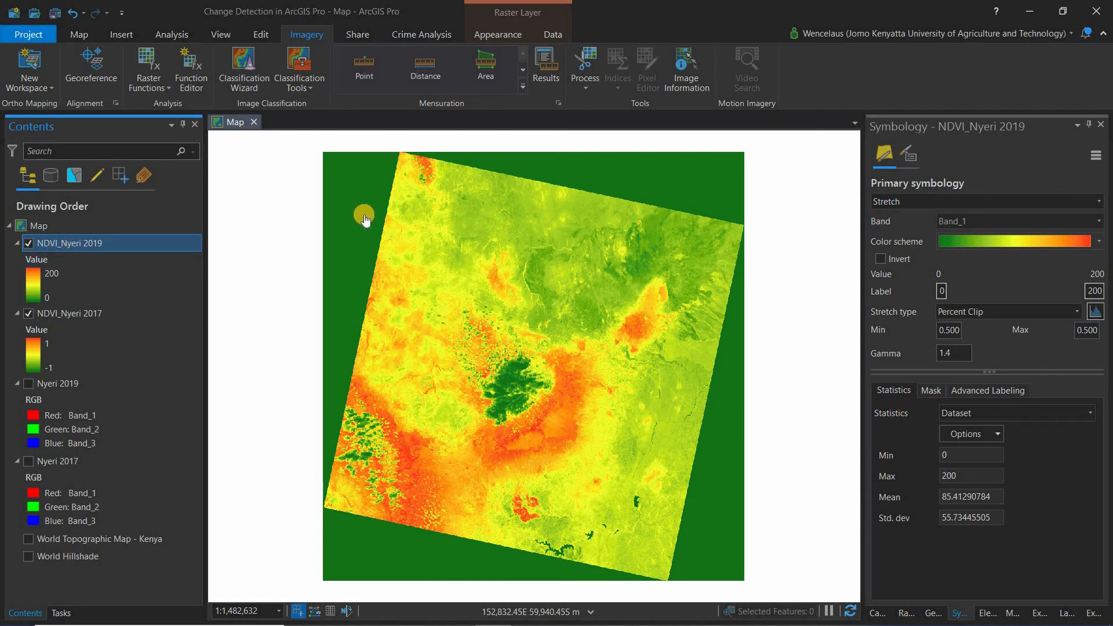
mouse_move(498, 34)
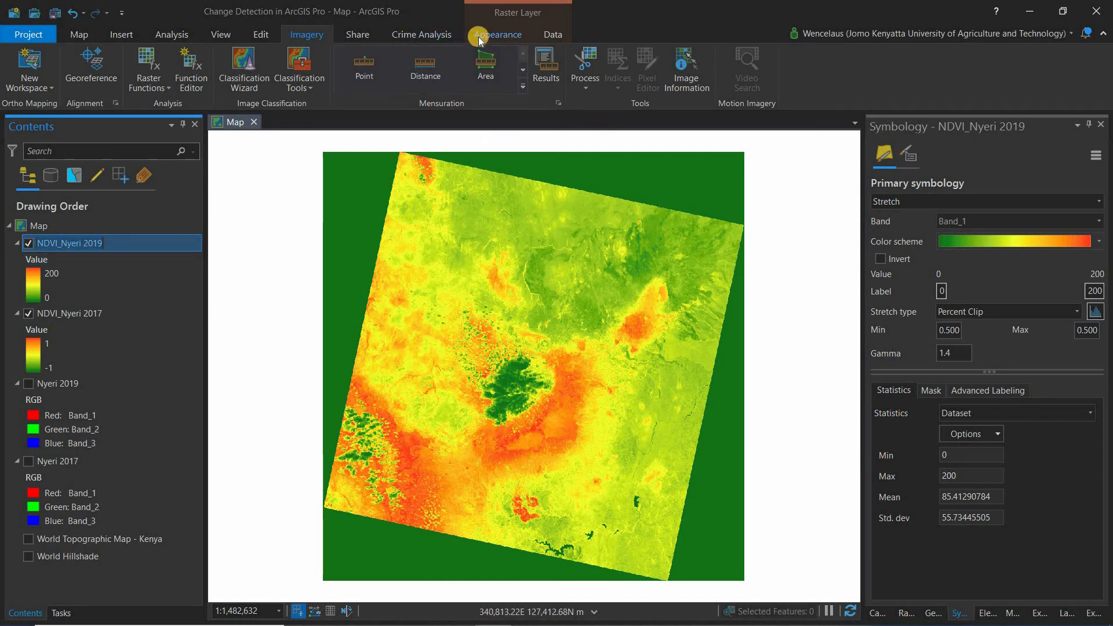
Set the NDVI_Nyeri 2019 enhancement to brightness 5, contrast 5 and gamma 1.5
left_click(499, 34)
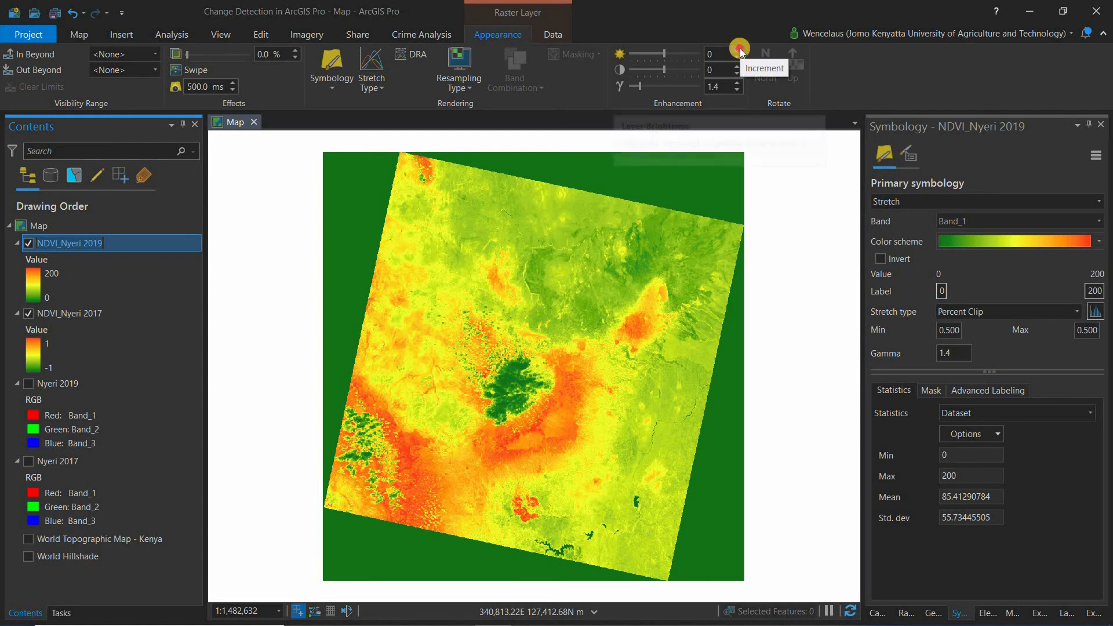
left_click(738, 48)
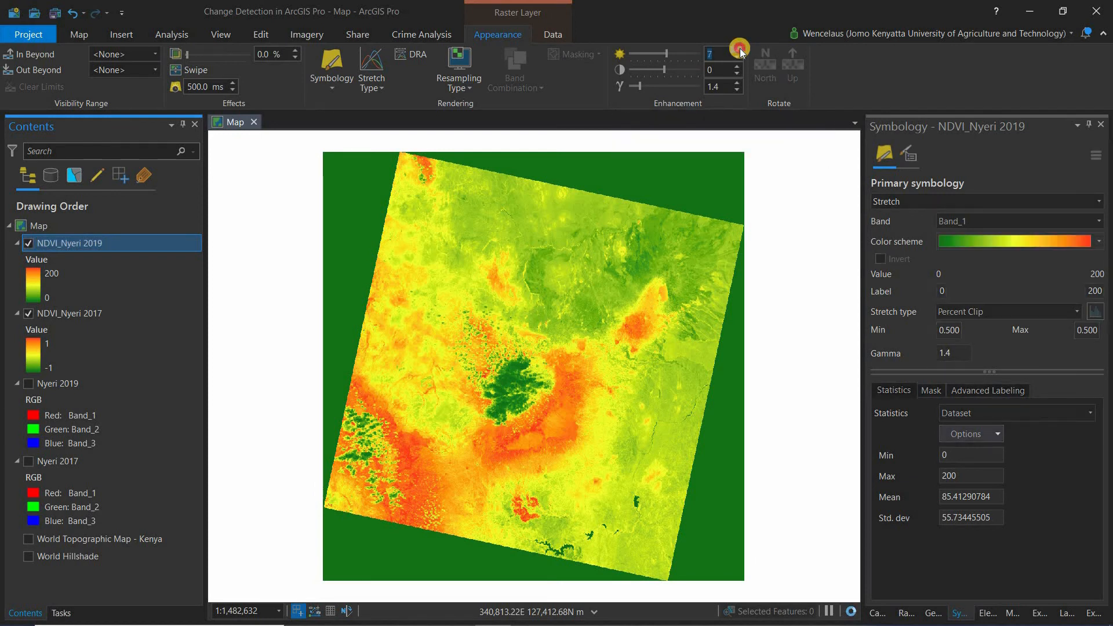
left_click(738, 63)
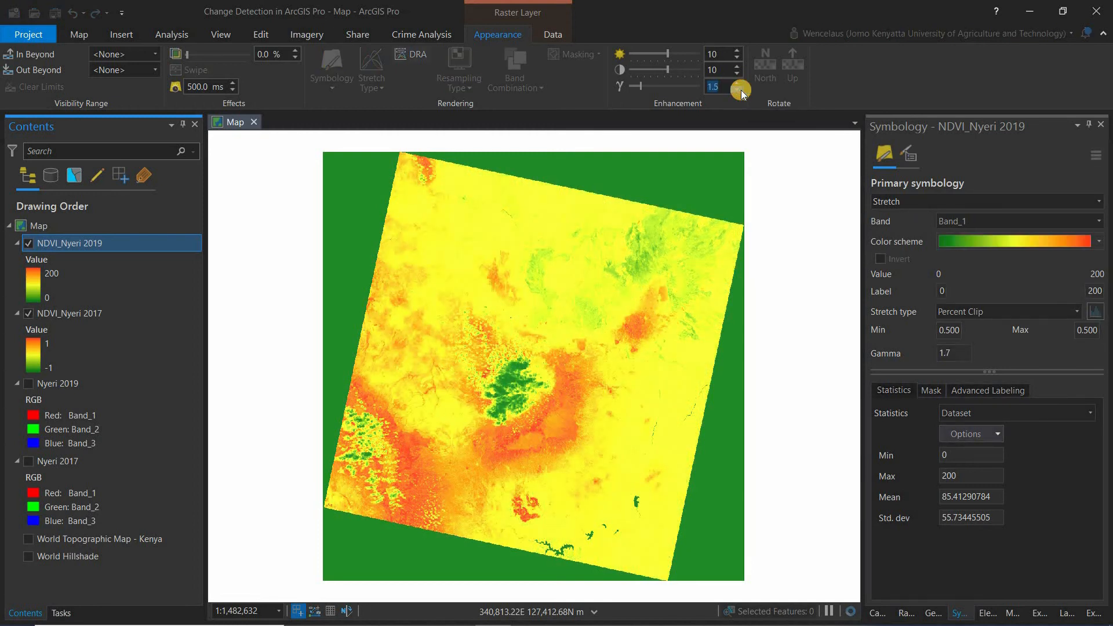
left_click(738, 74)
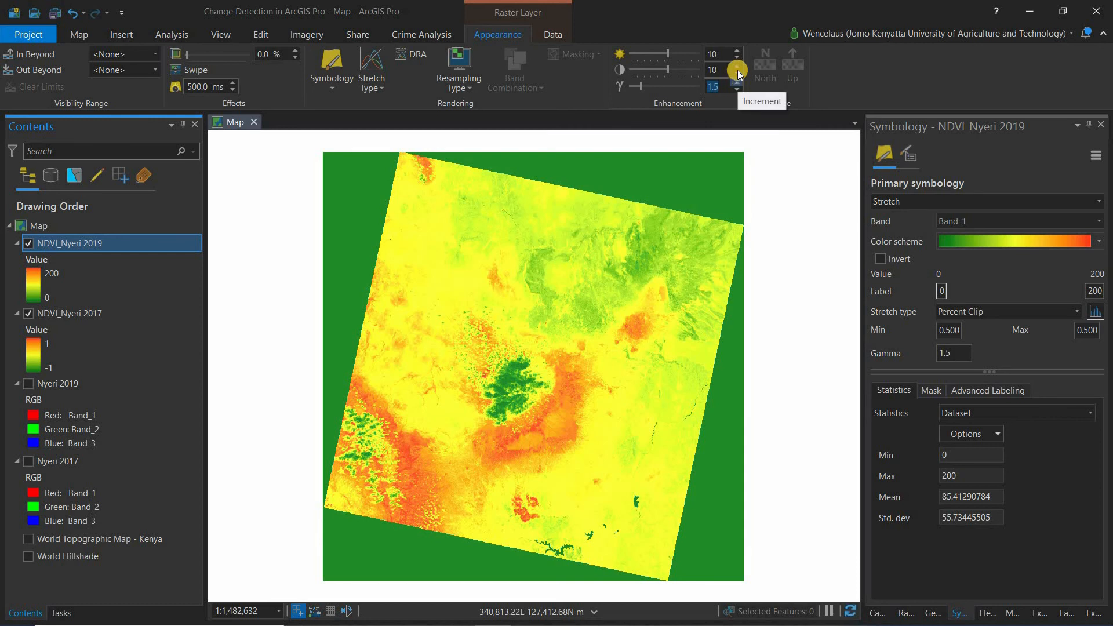
left_click(738, 73)
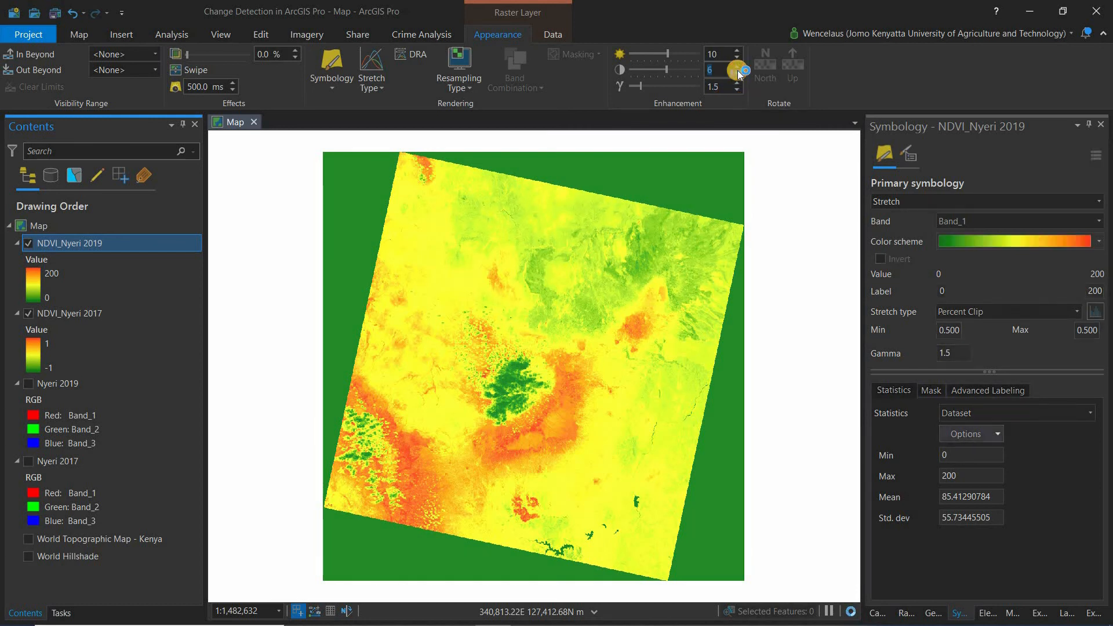
left_click(746, 74)
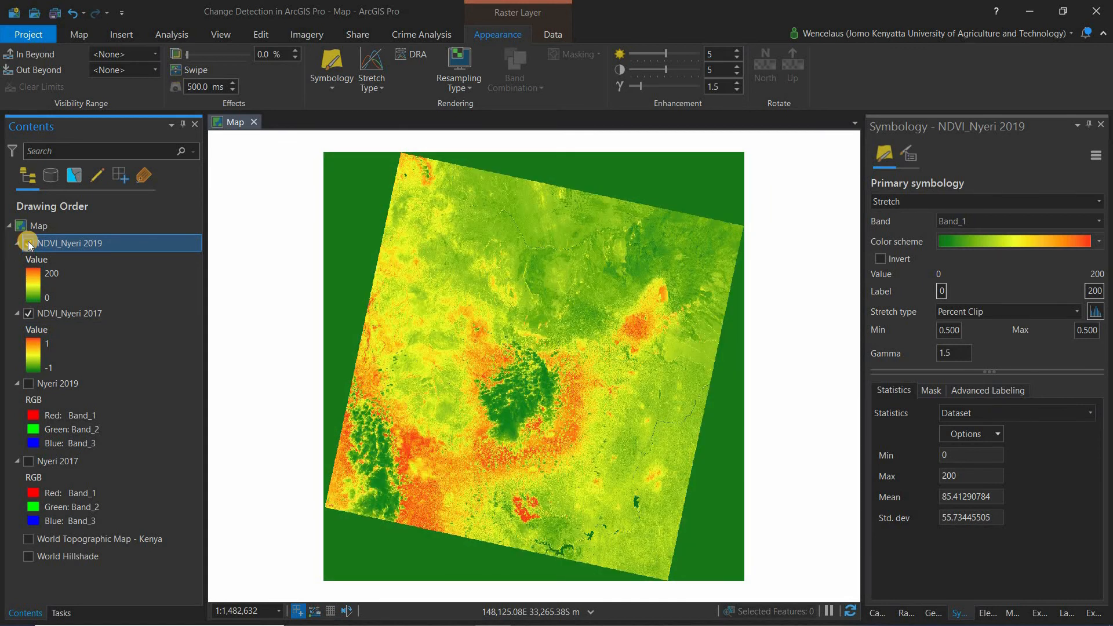
Zoom into the circular irrigated fields and toggle NDVI_Nyeri 2019 to compare with 2017
left_click(28, 243)
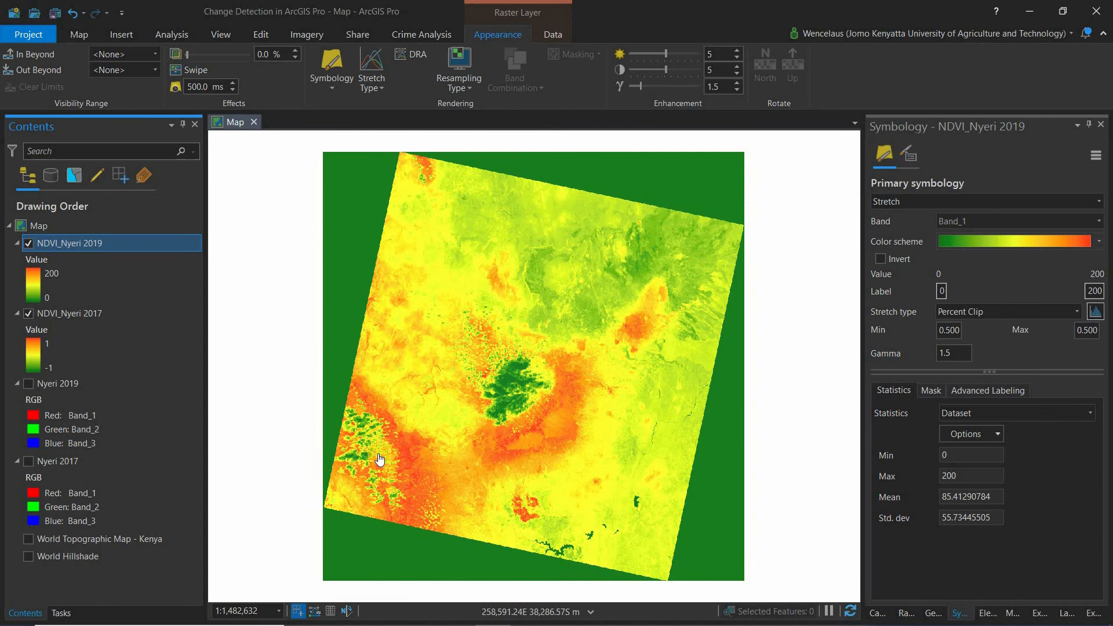
scroll("up", 3)
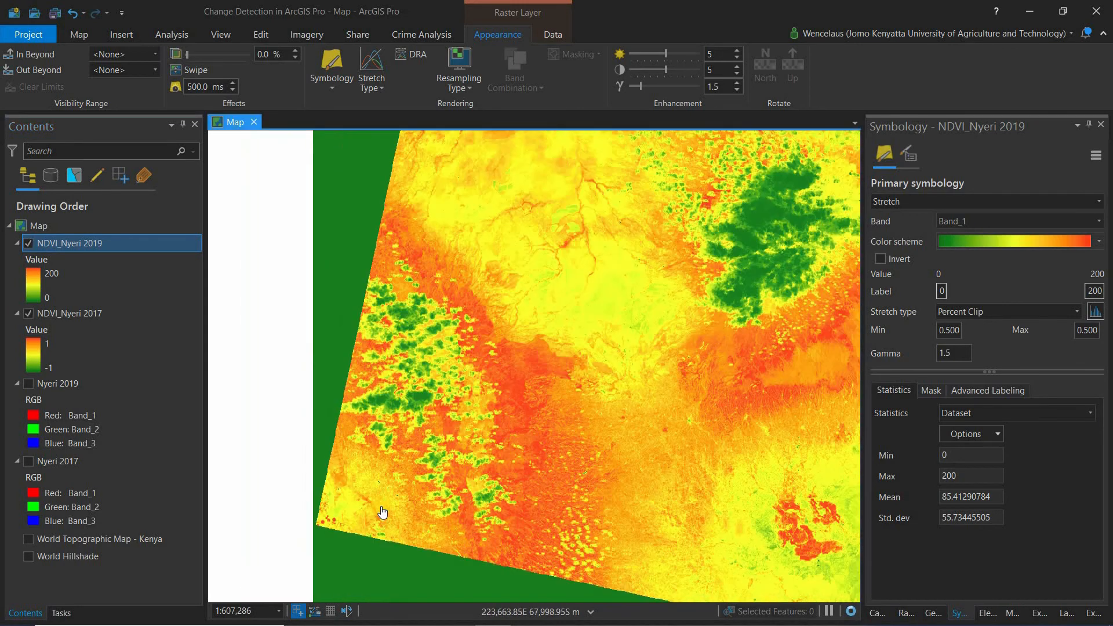
scroll("down", 3)
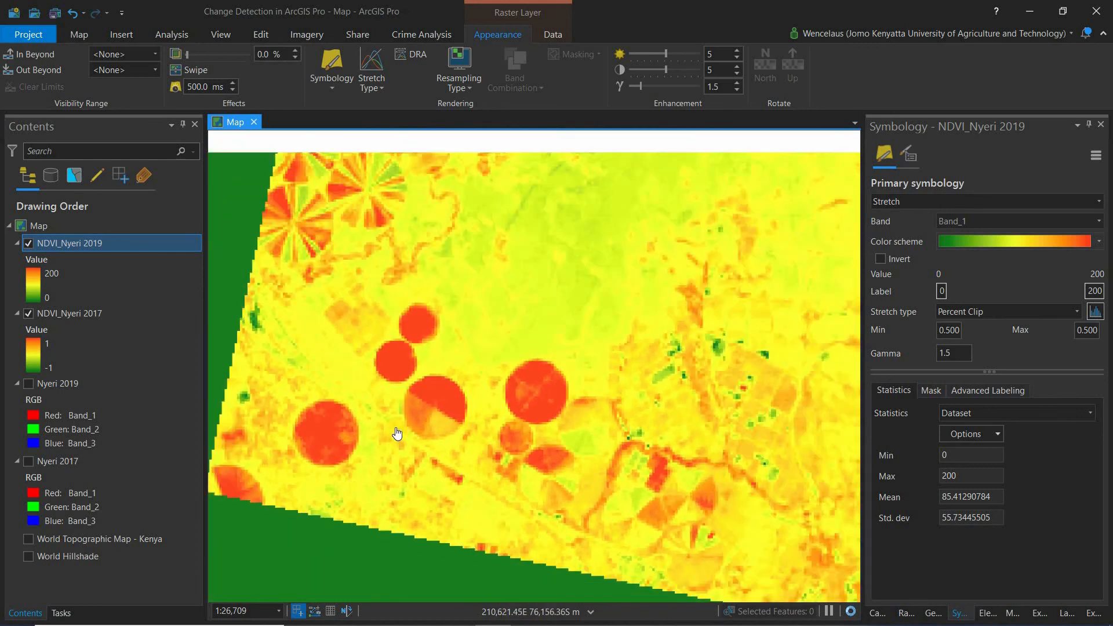
scroll("down", 3)
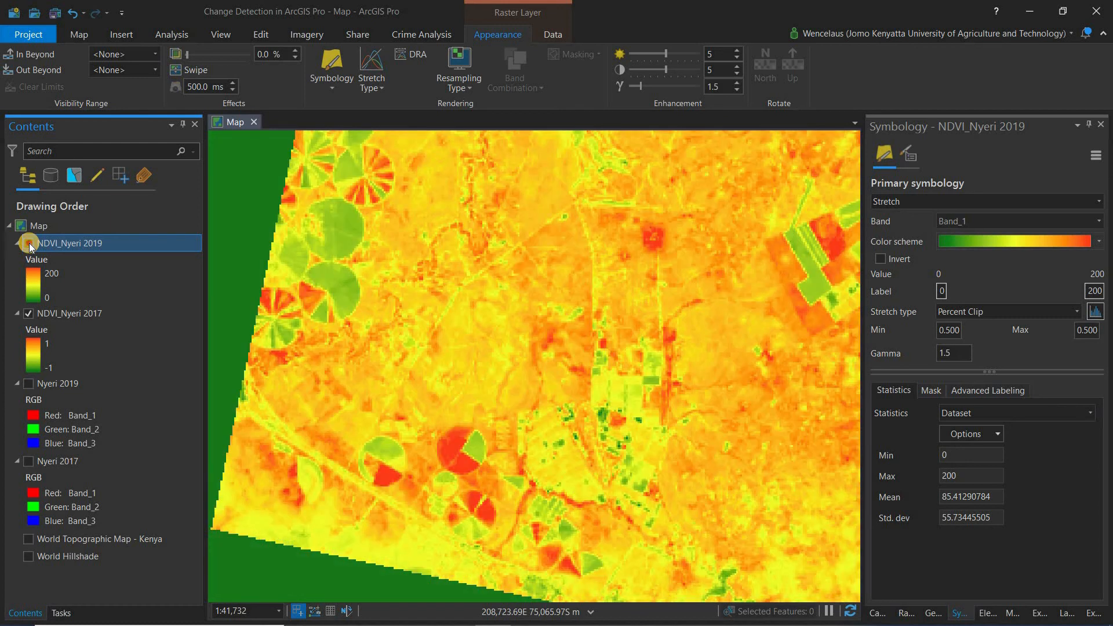
left_click(28, 243)
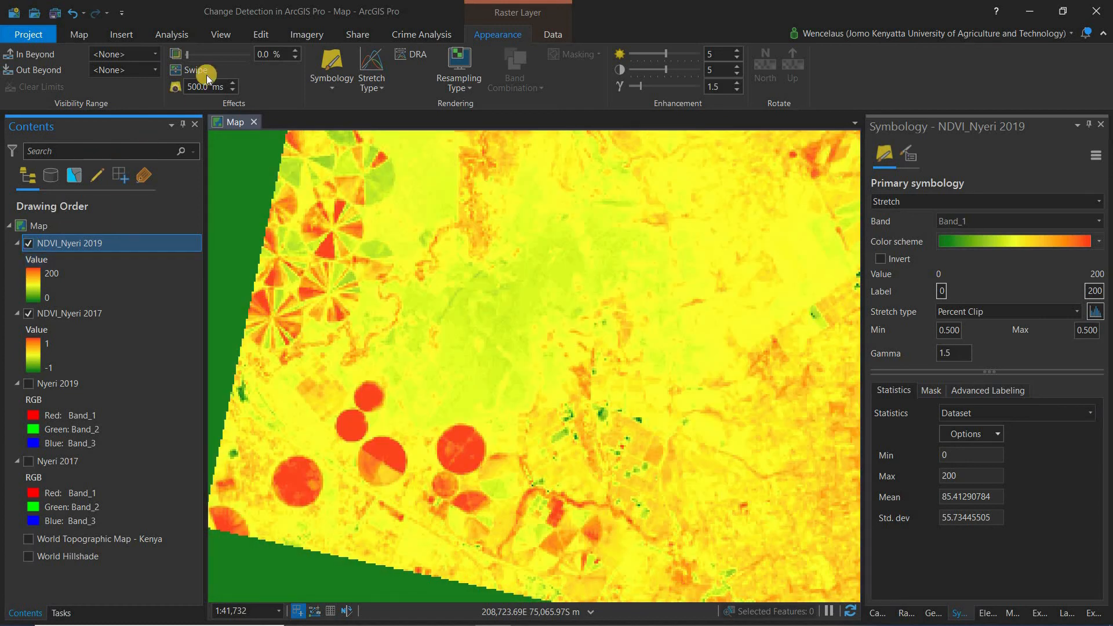